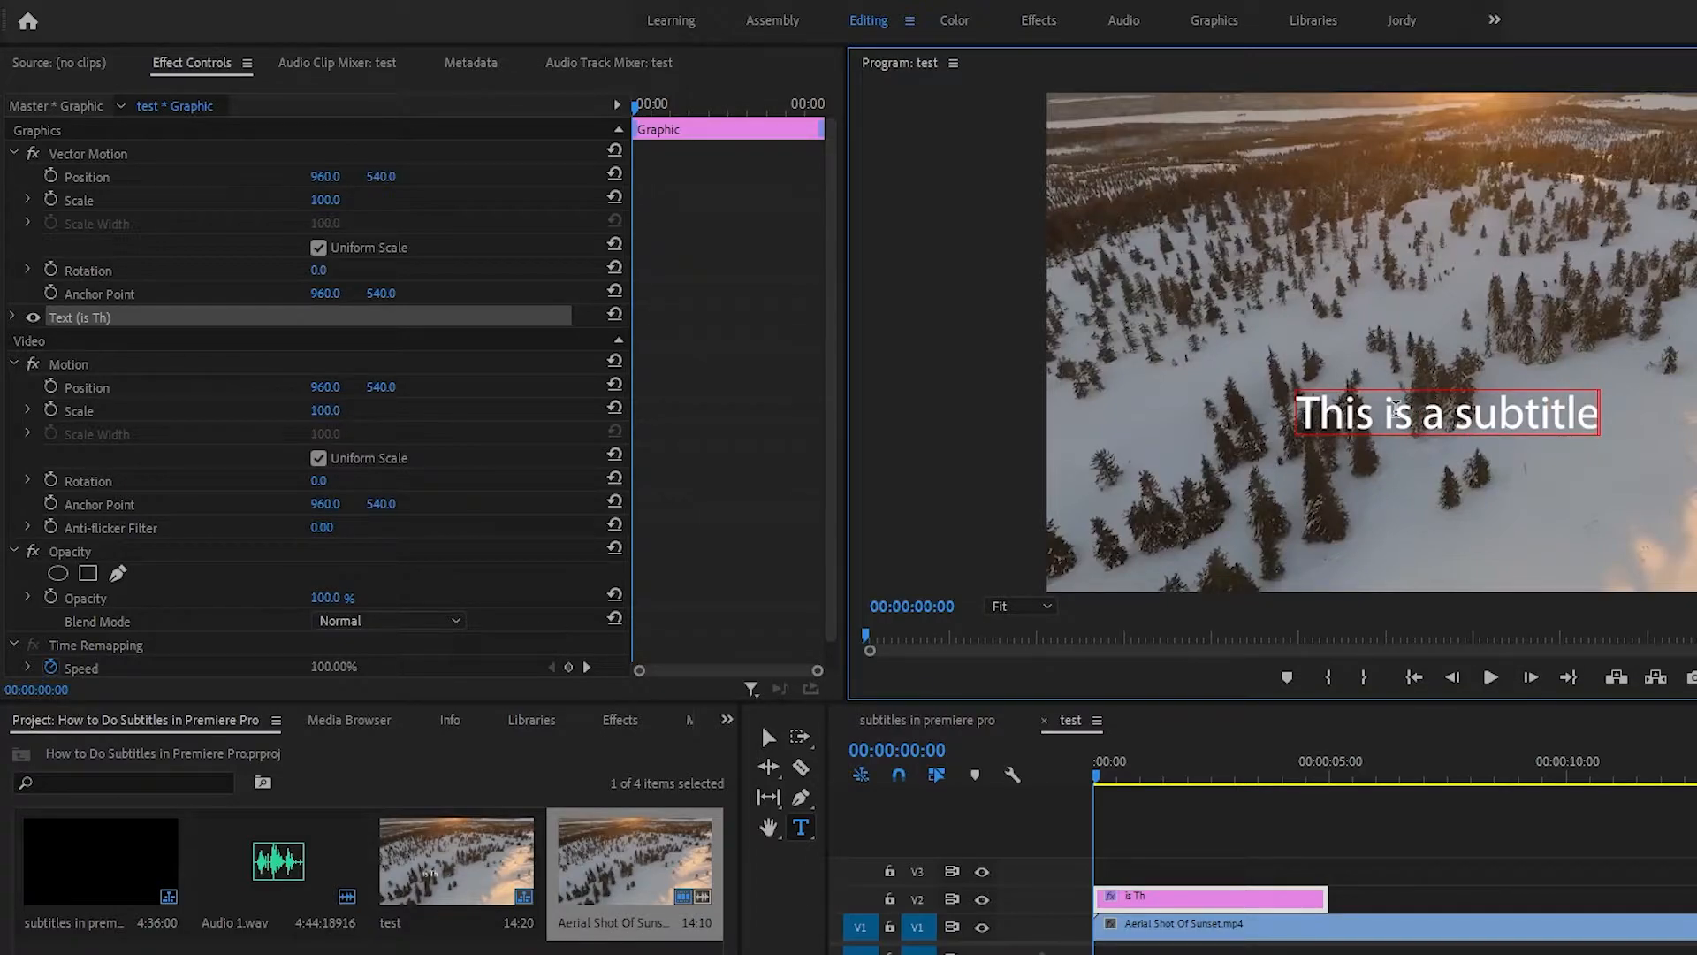
- Expand the subtitle's Text settings and switch the font to Open Sans Condensed Bold
click(10, 316)
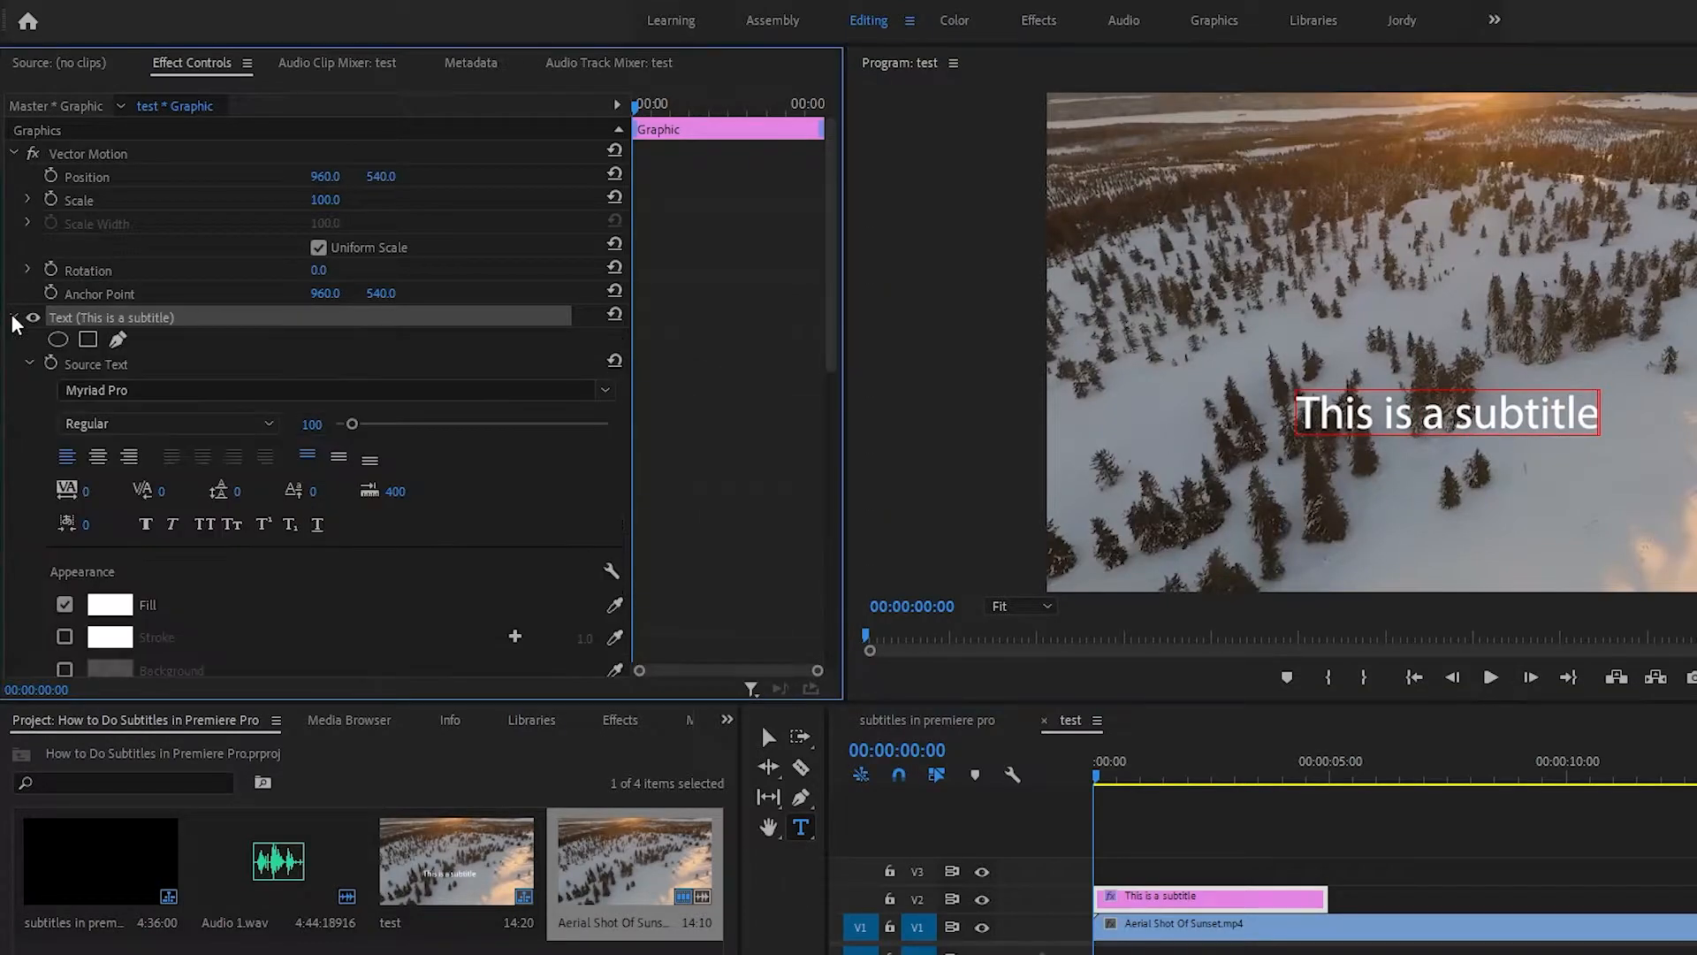
click(324, 390)
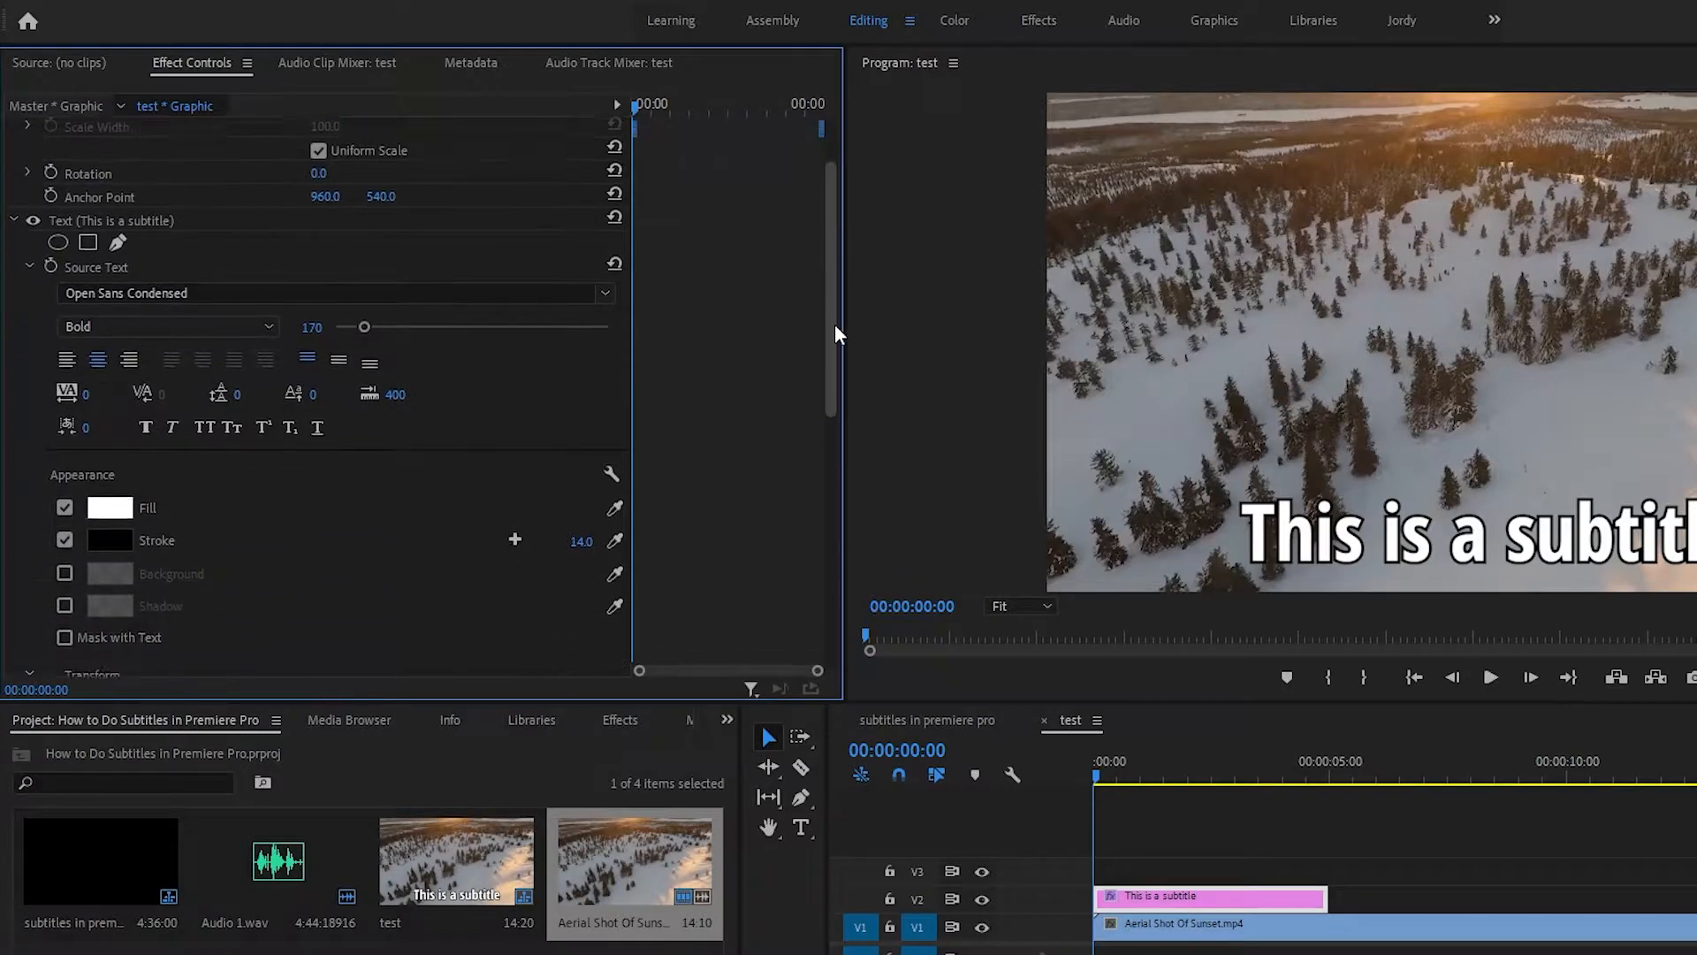
- Keyframe the subtitle's Scale from 0 at the start to 100 at 2:01
scroll(up, 3)
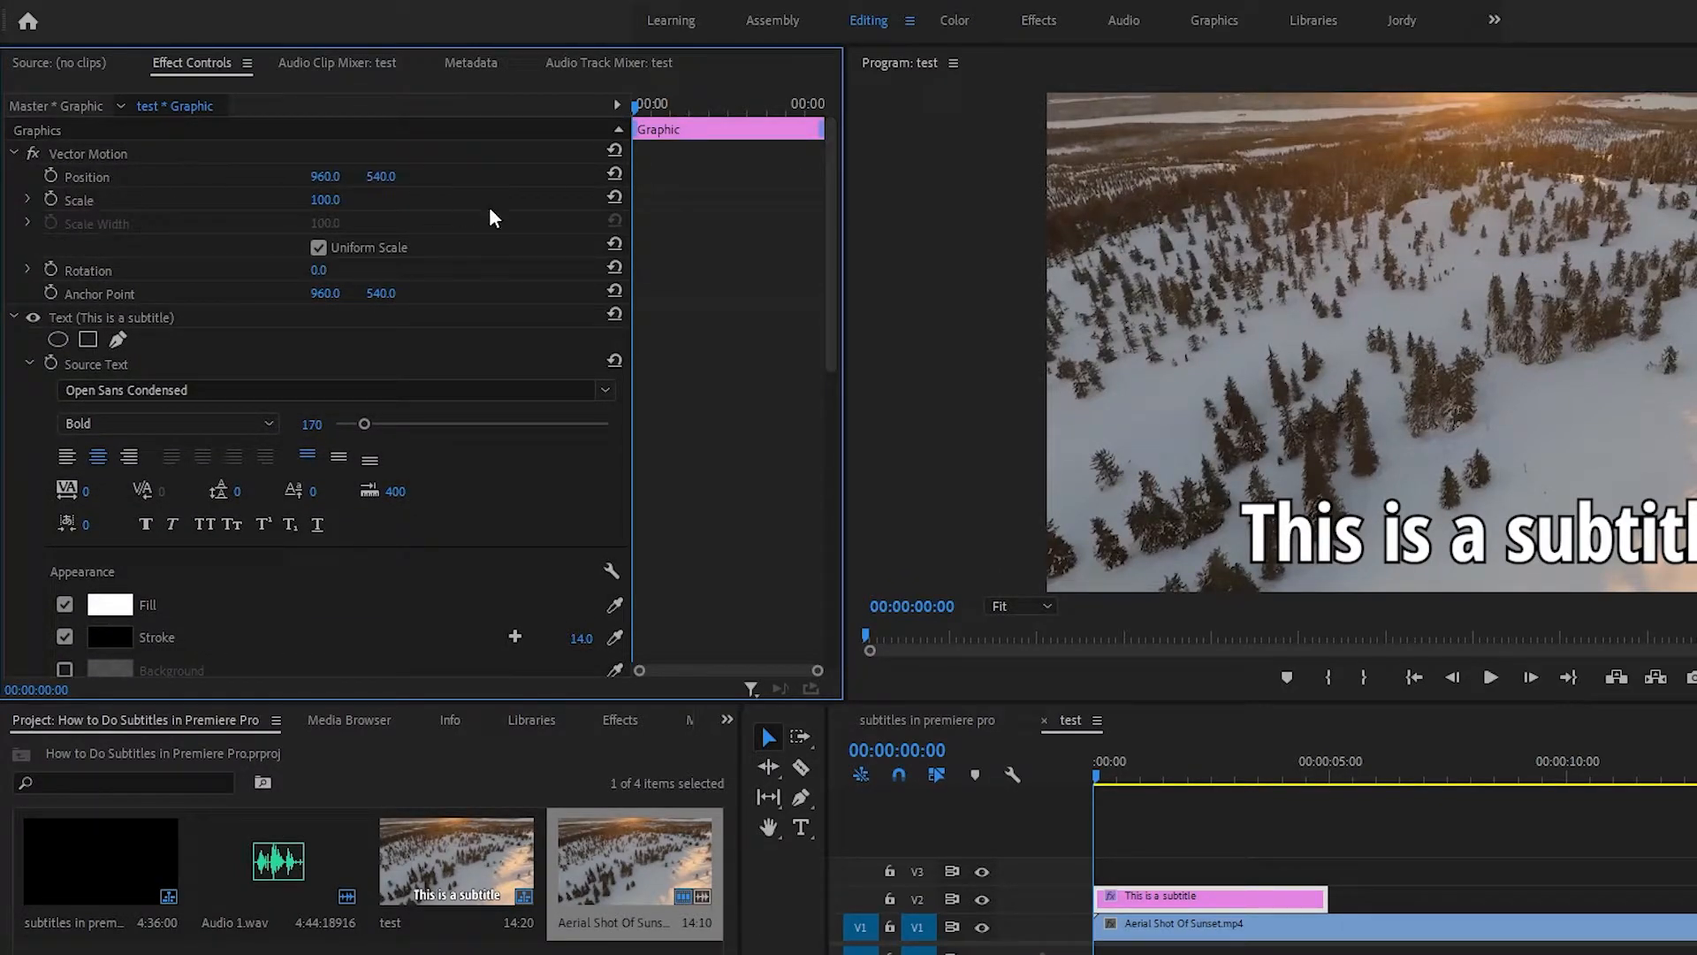
scroll(down, 3)
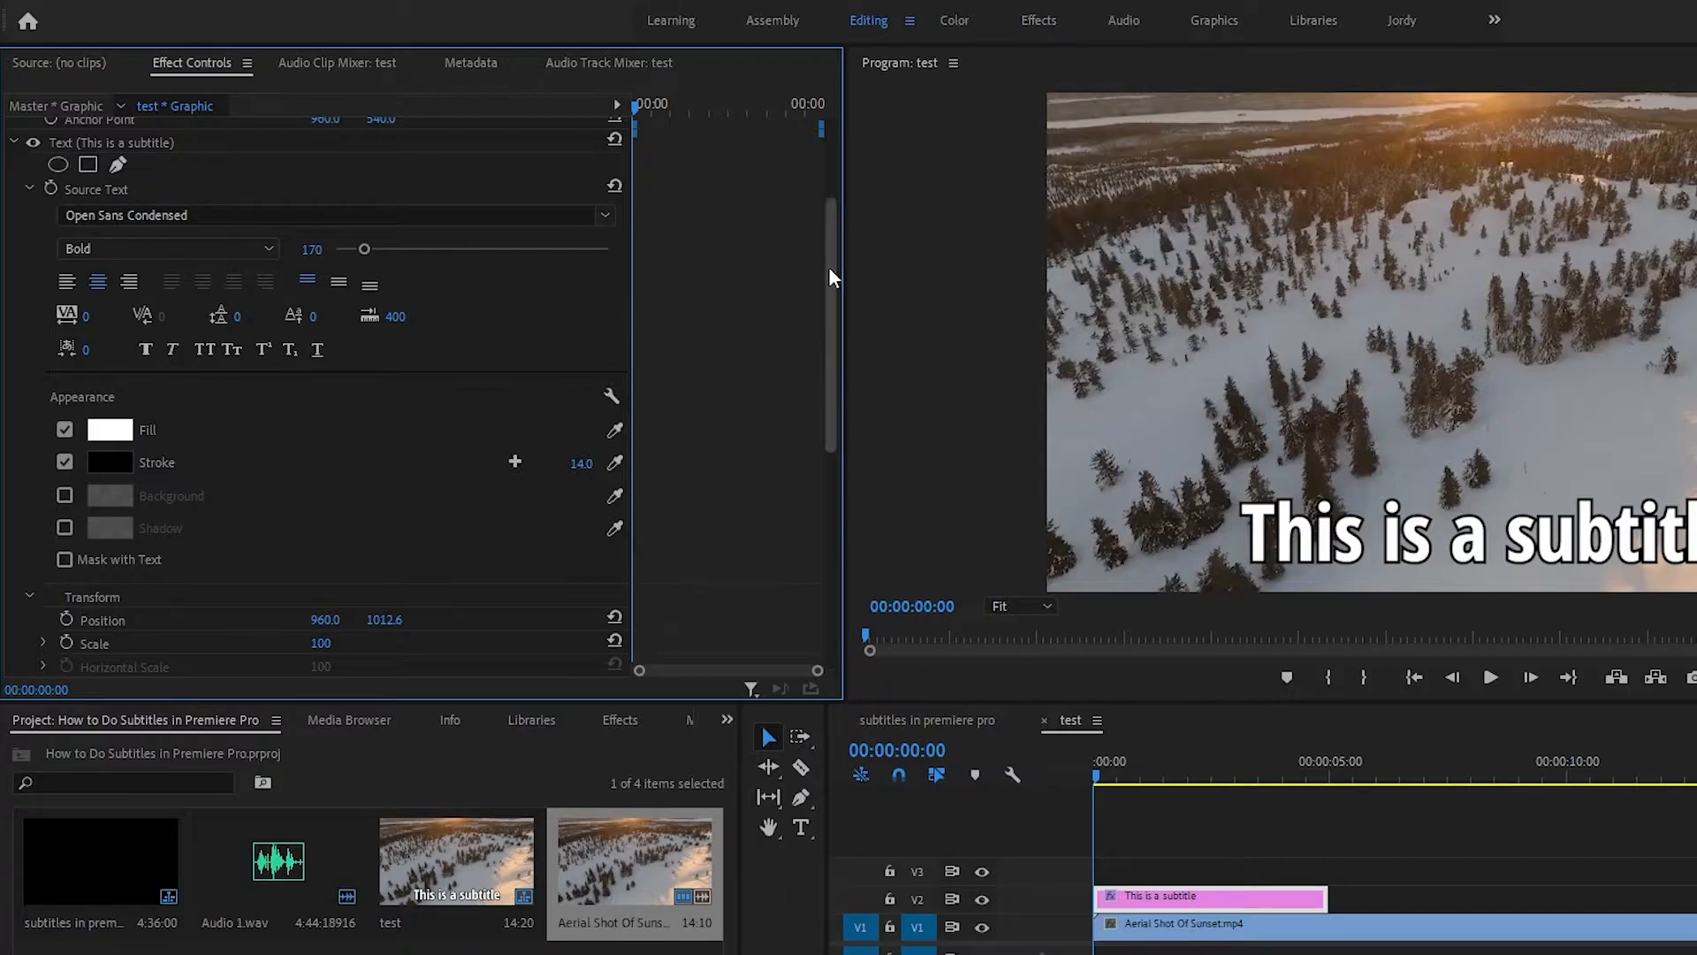
scroll(down, 3)
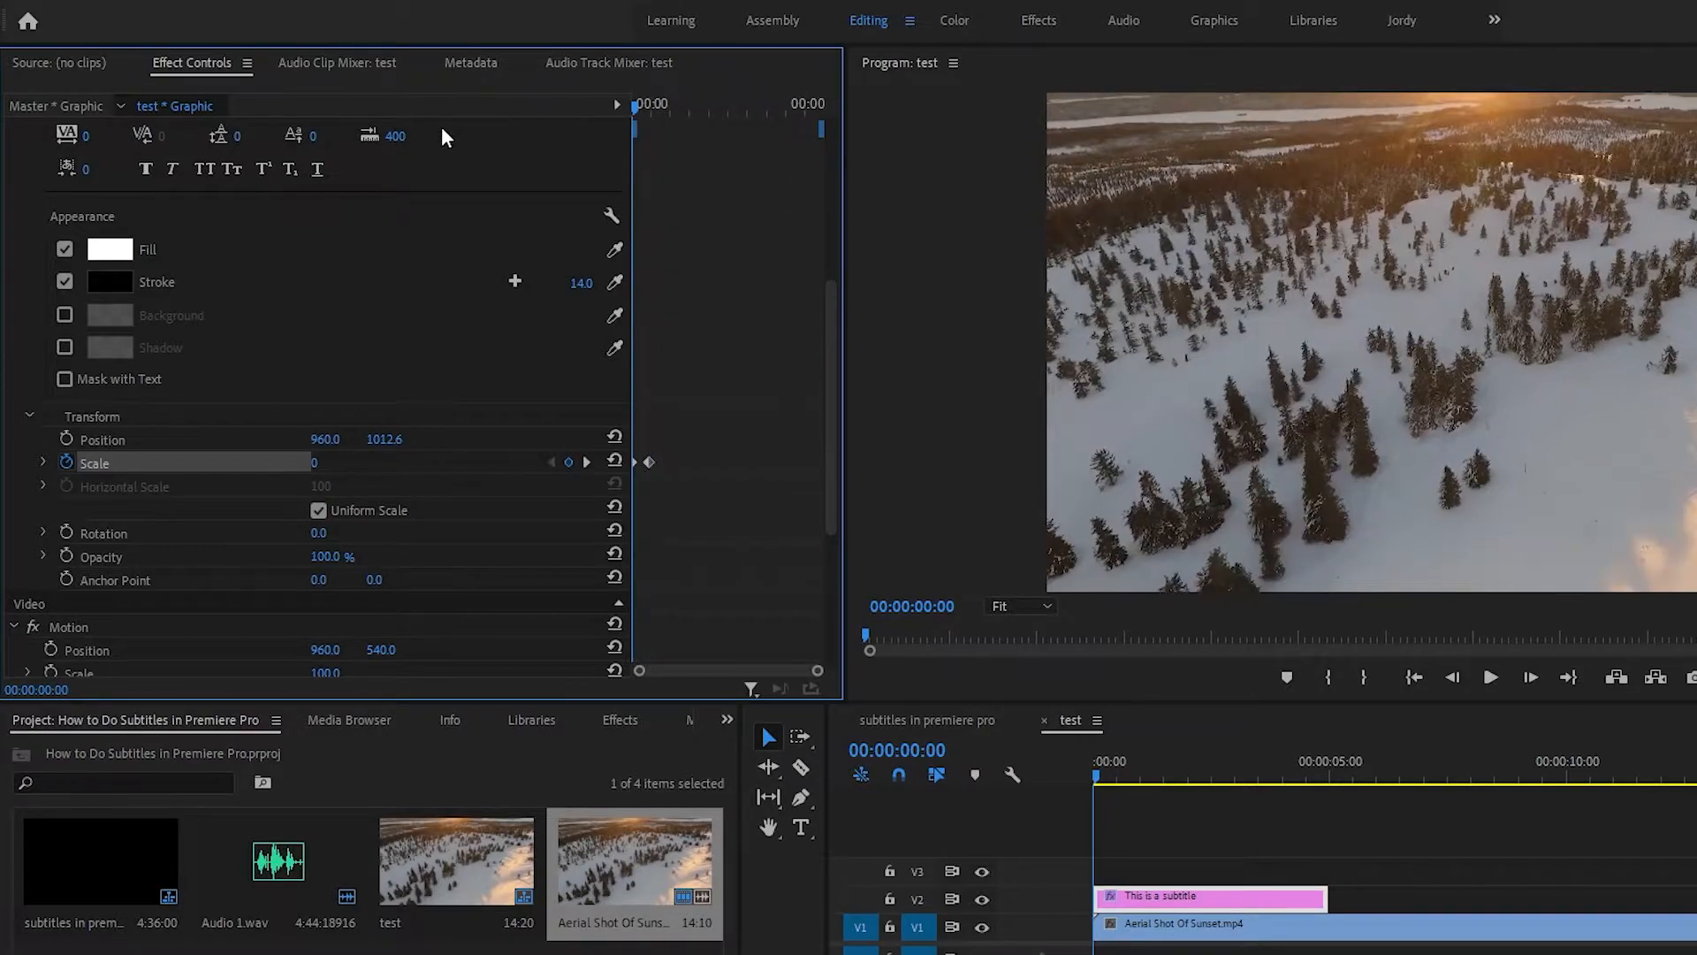
click(1489, 676)
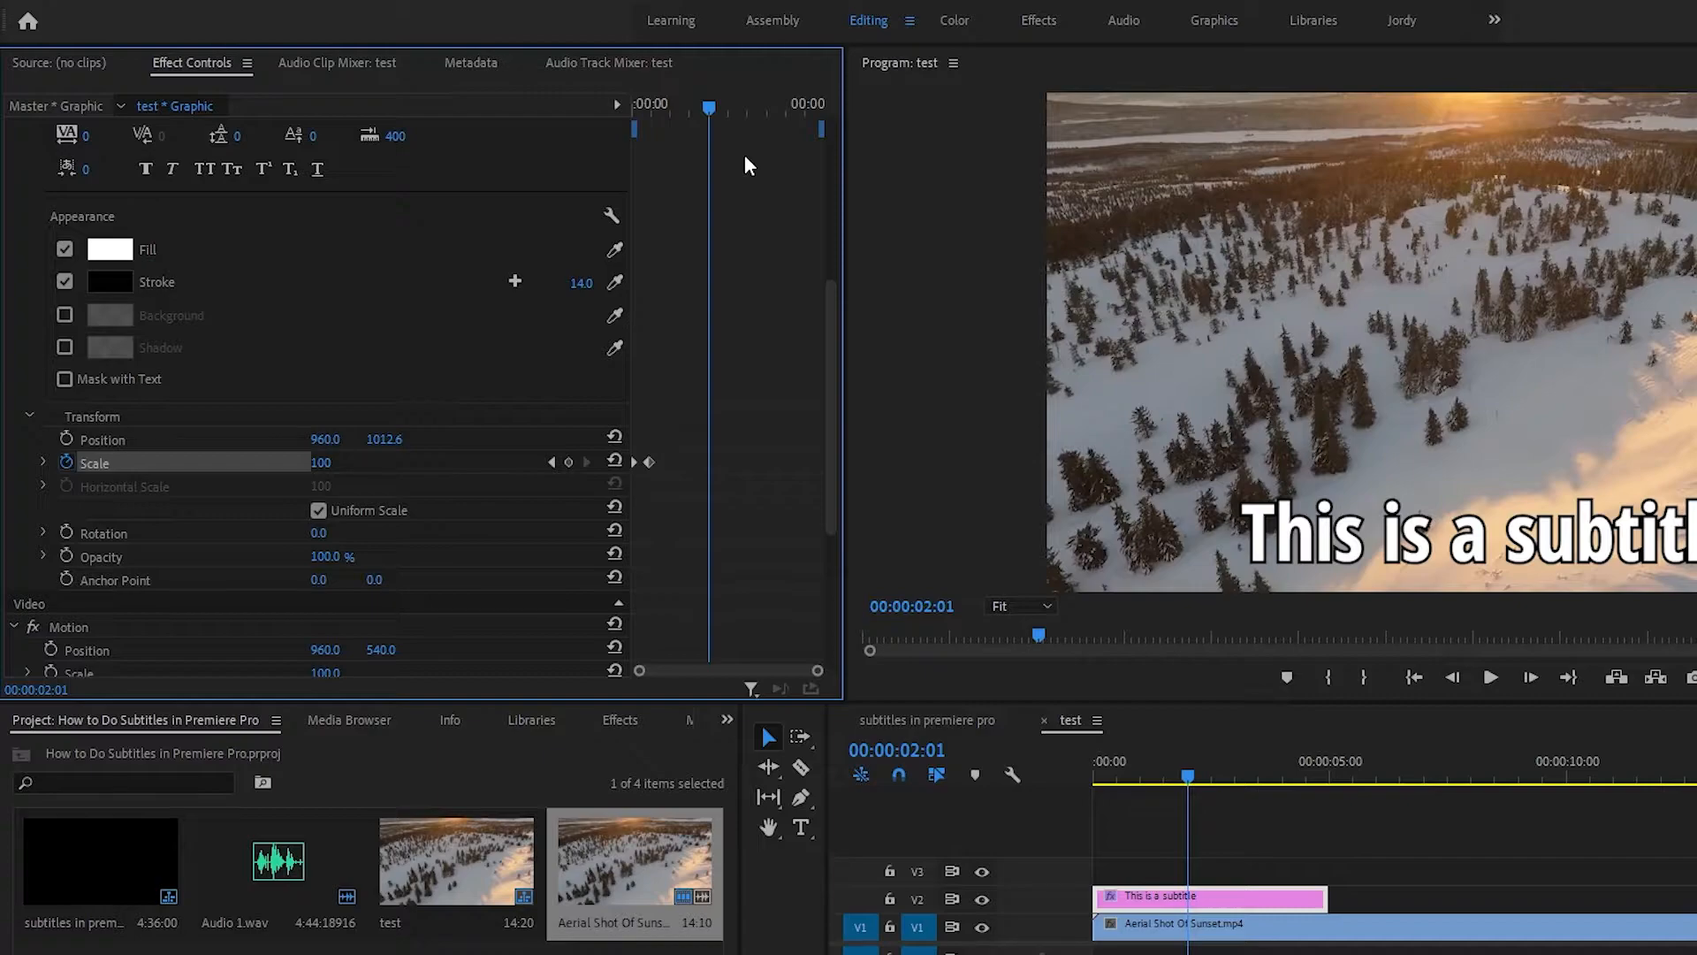
mouse_move(728, 246)
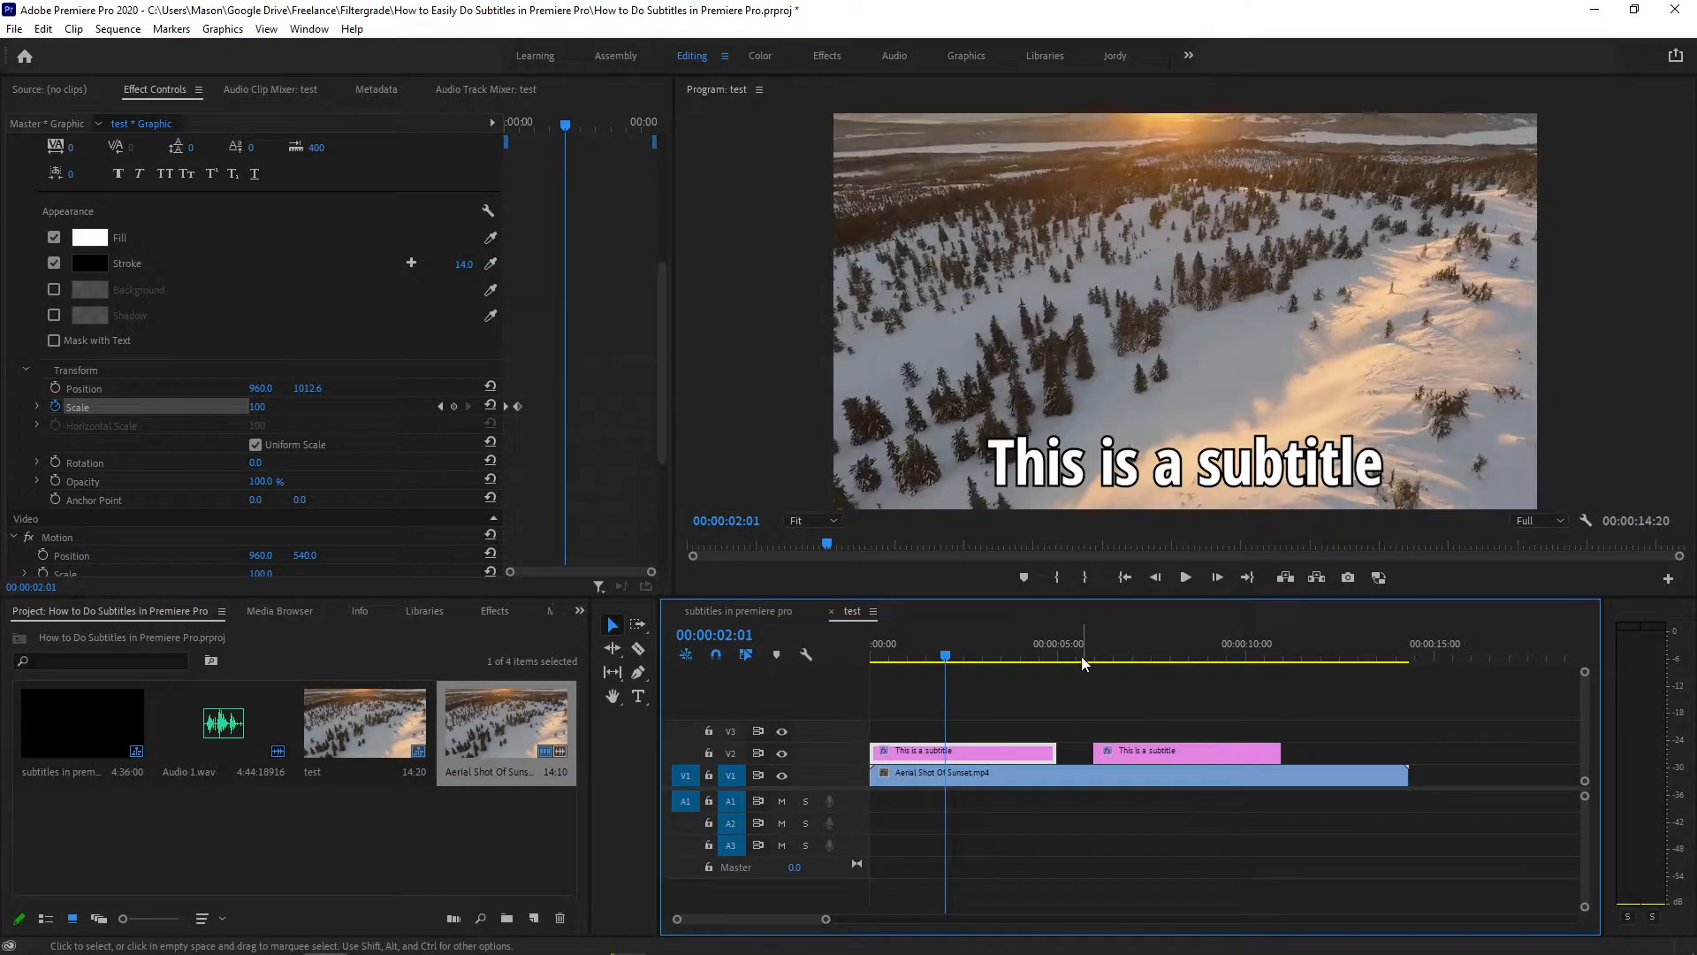
- Select the subtitle graphic clips on V2 and delete them
click(1124, 655)
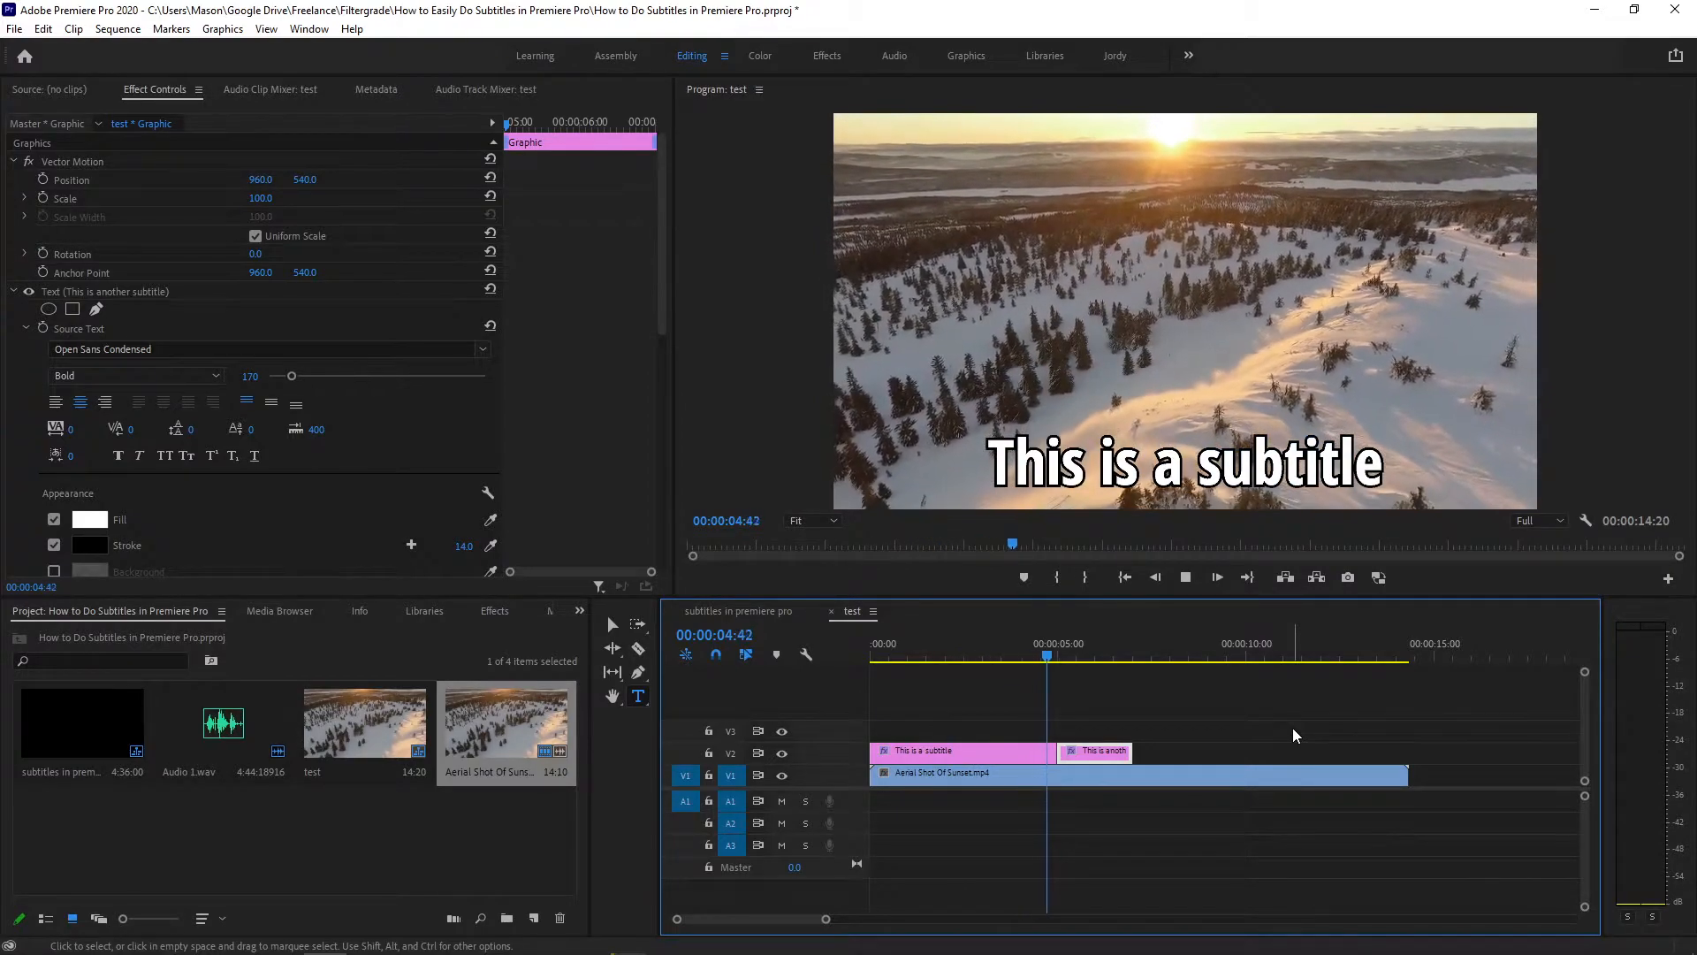
click(1122, 657)
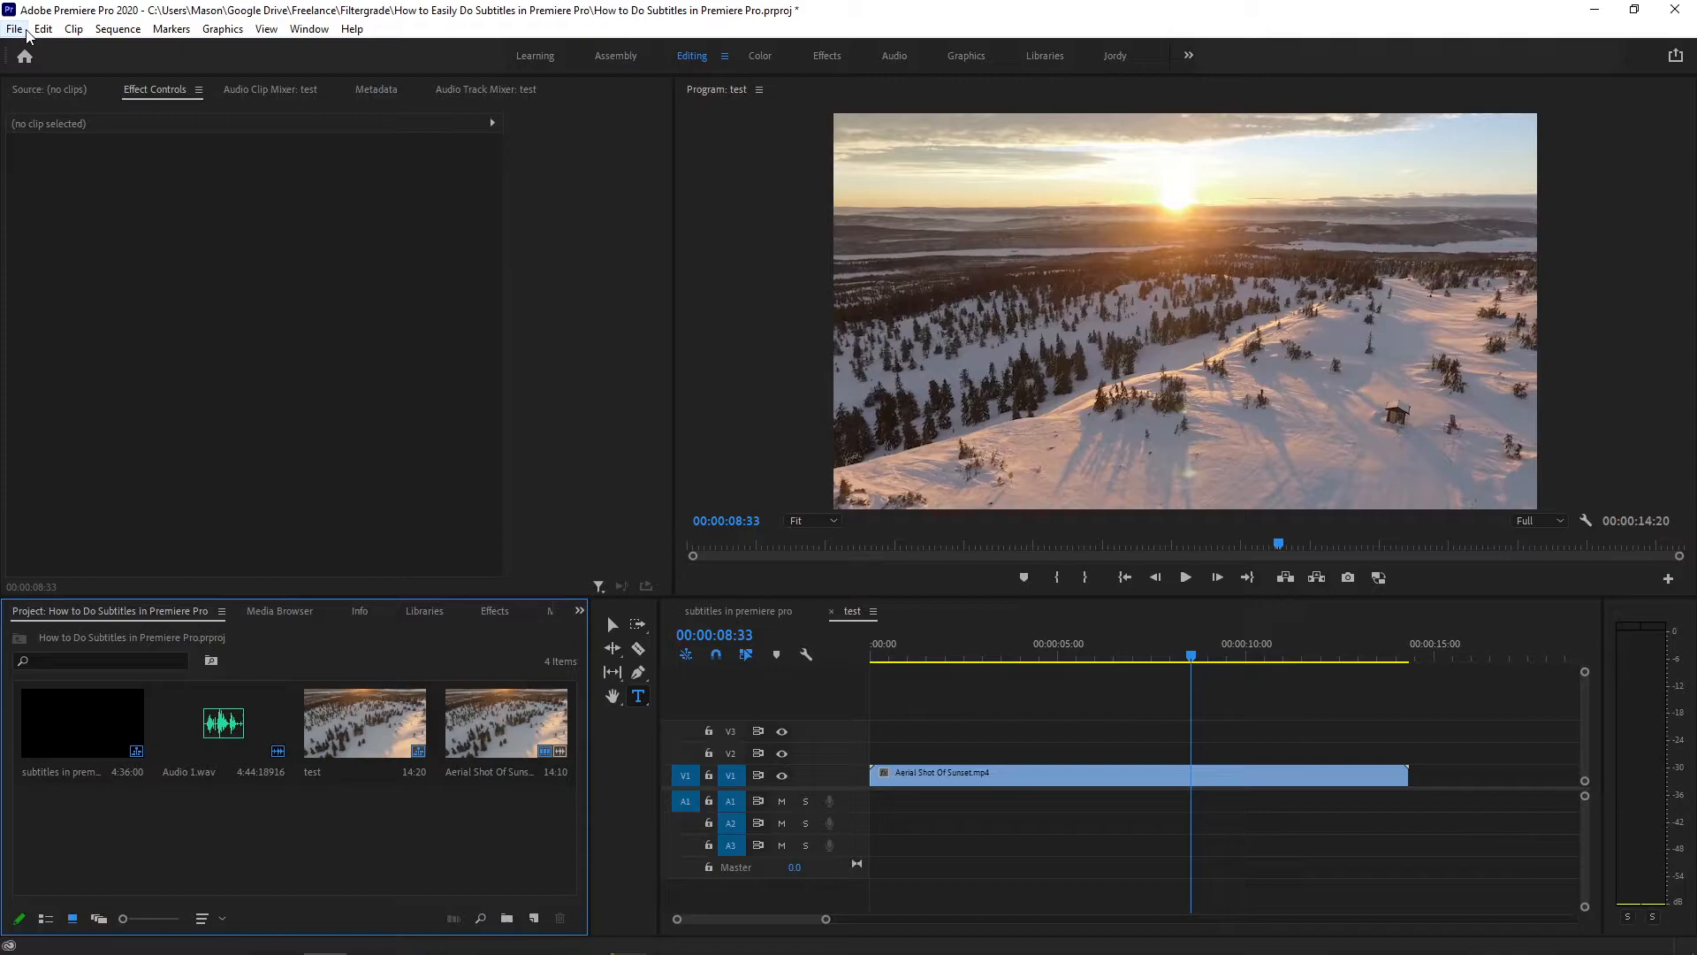
- Create a new 1920x1080 captions item using the Open Captions standard
click(14, 29)
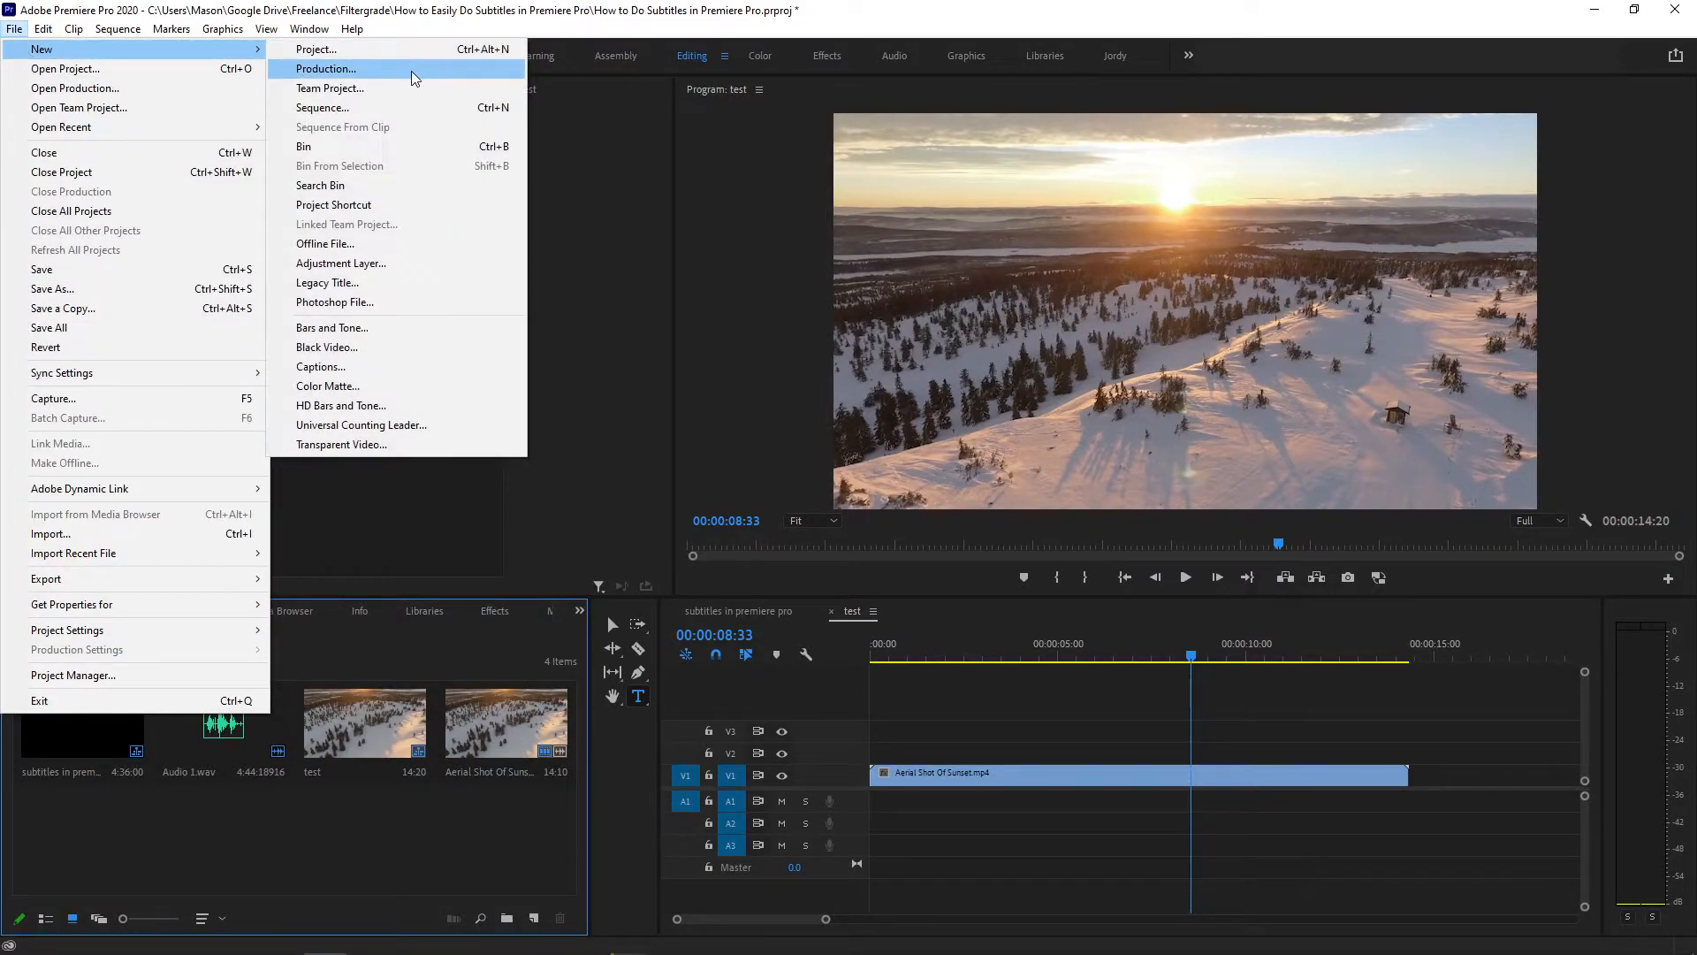
mouse_move(399, 224)
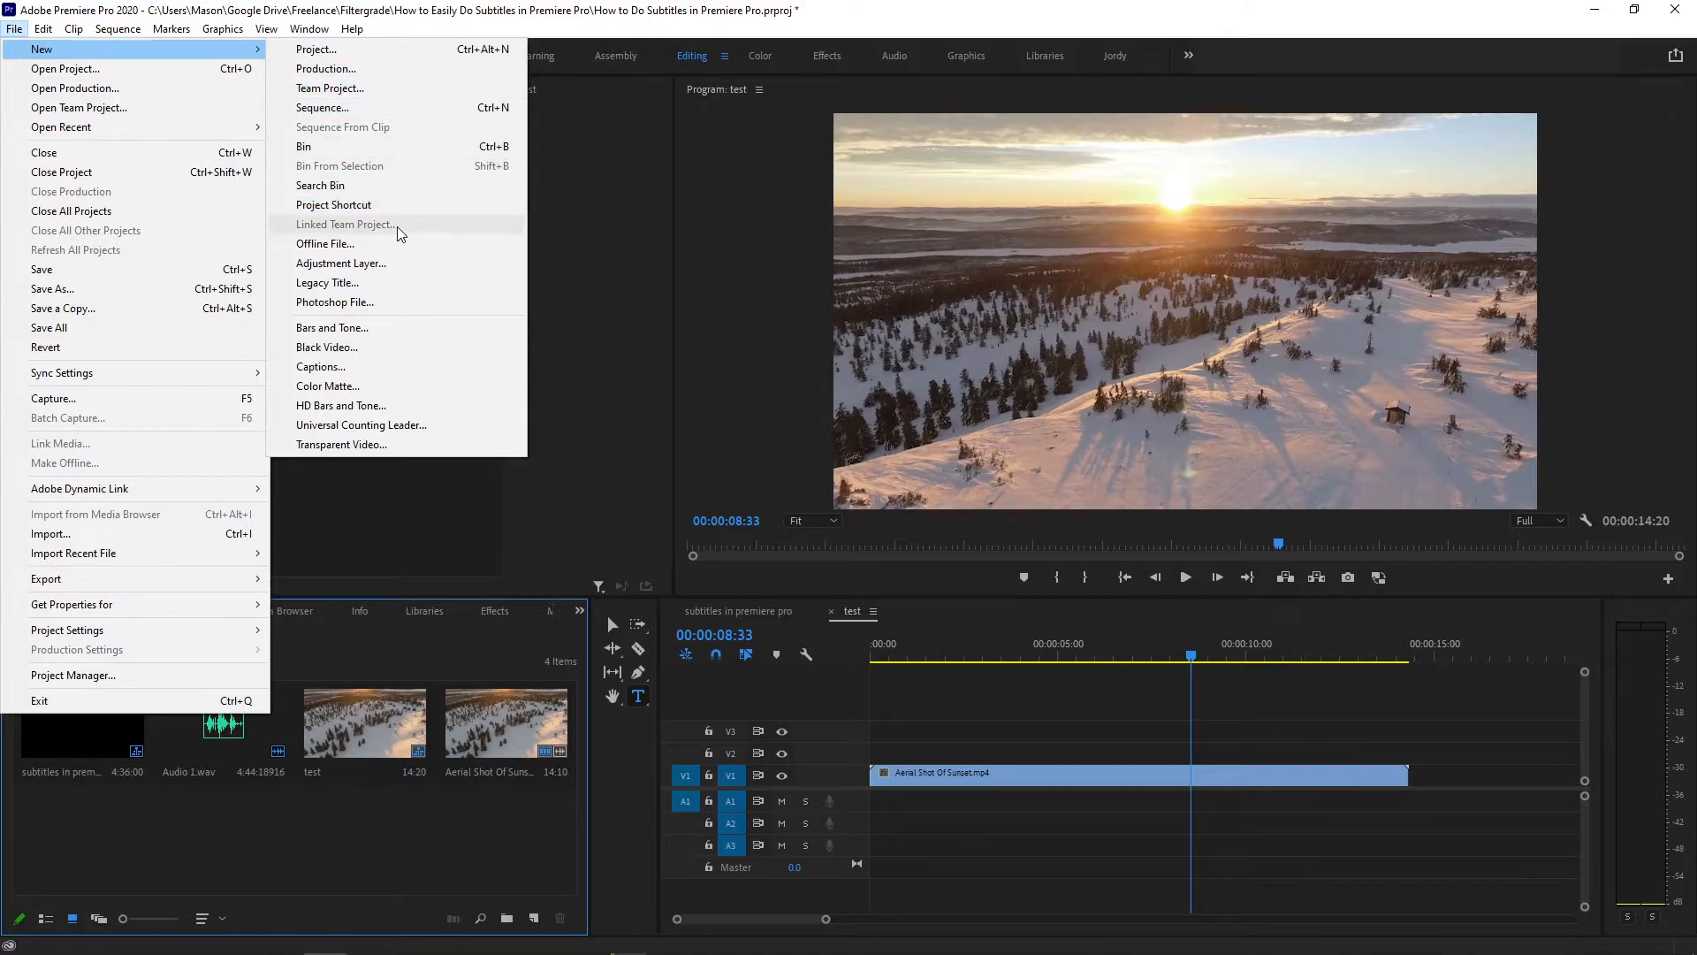
click(320, 366)
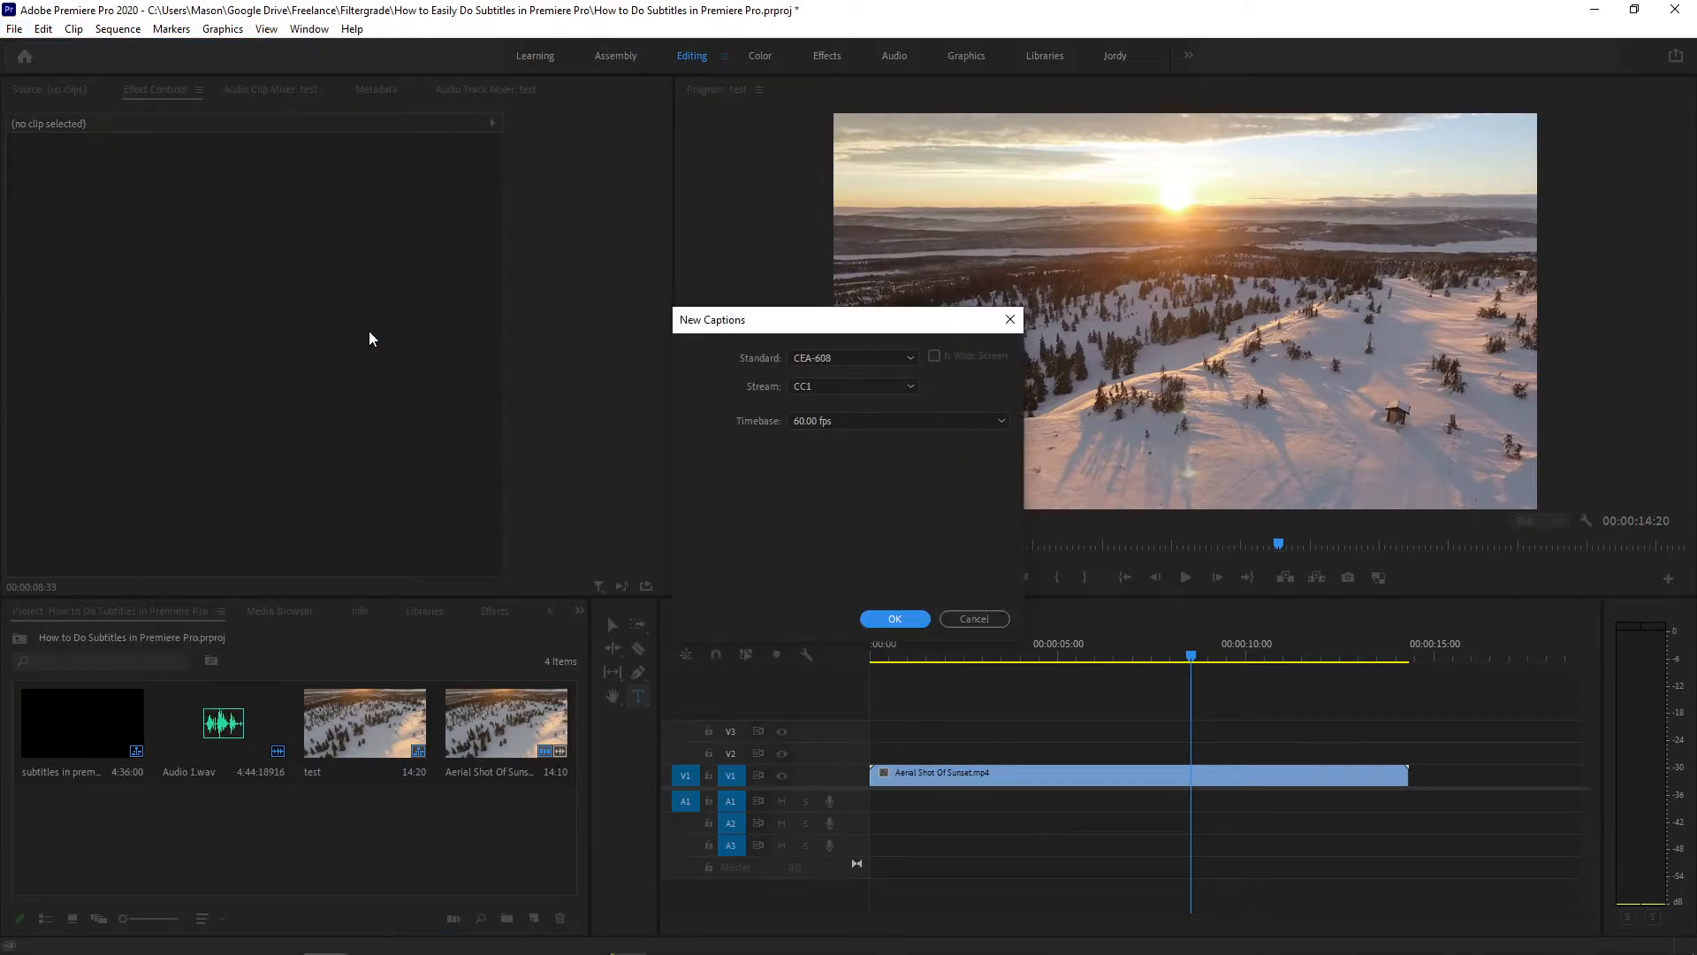
click(853, 358)
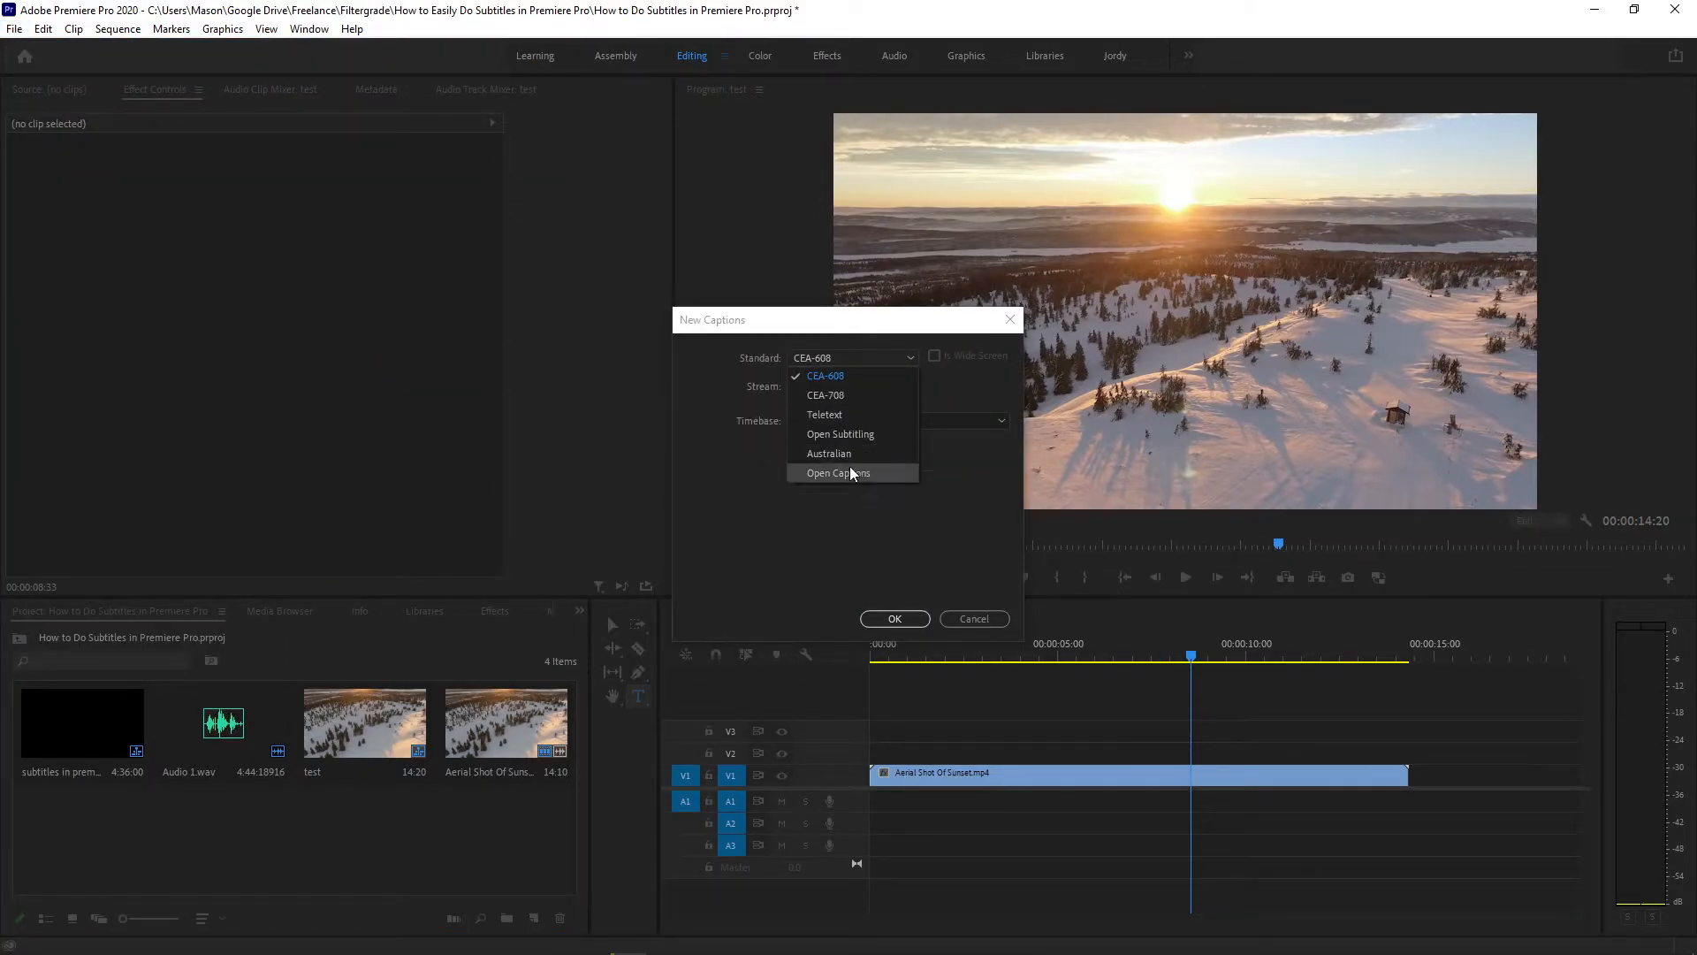
click(837, 473)
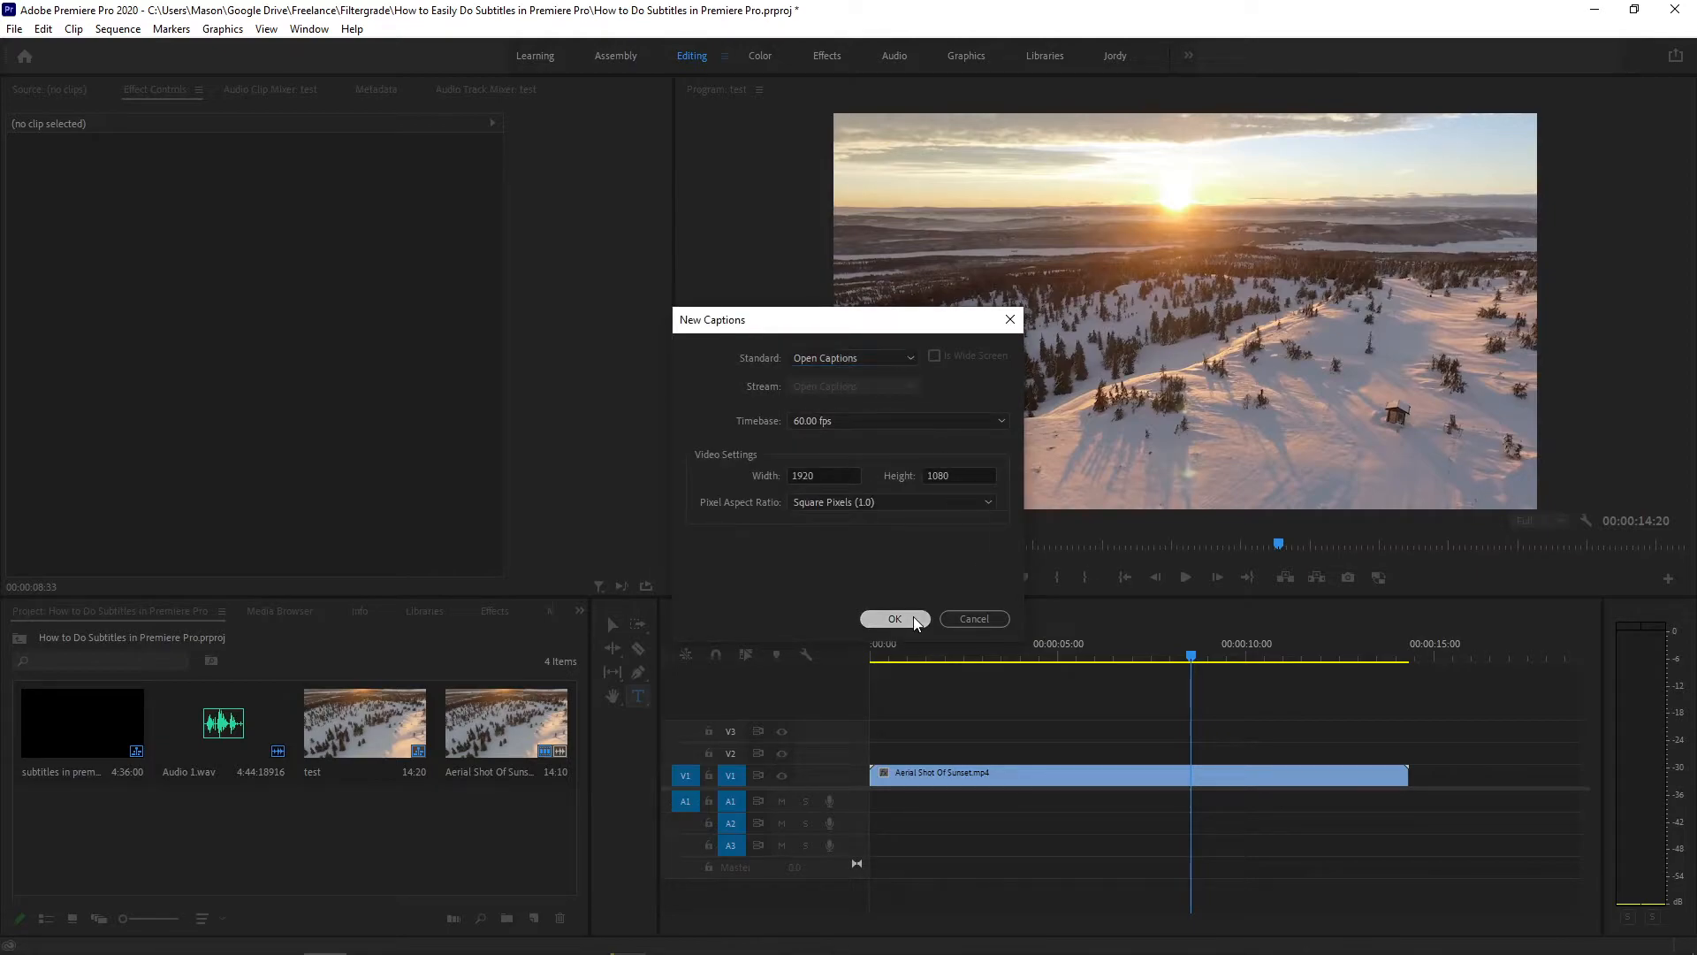
click(894, 618)
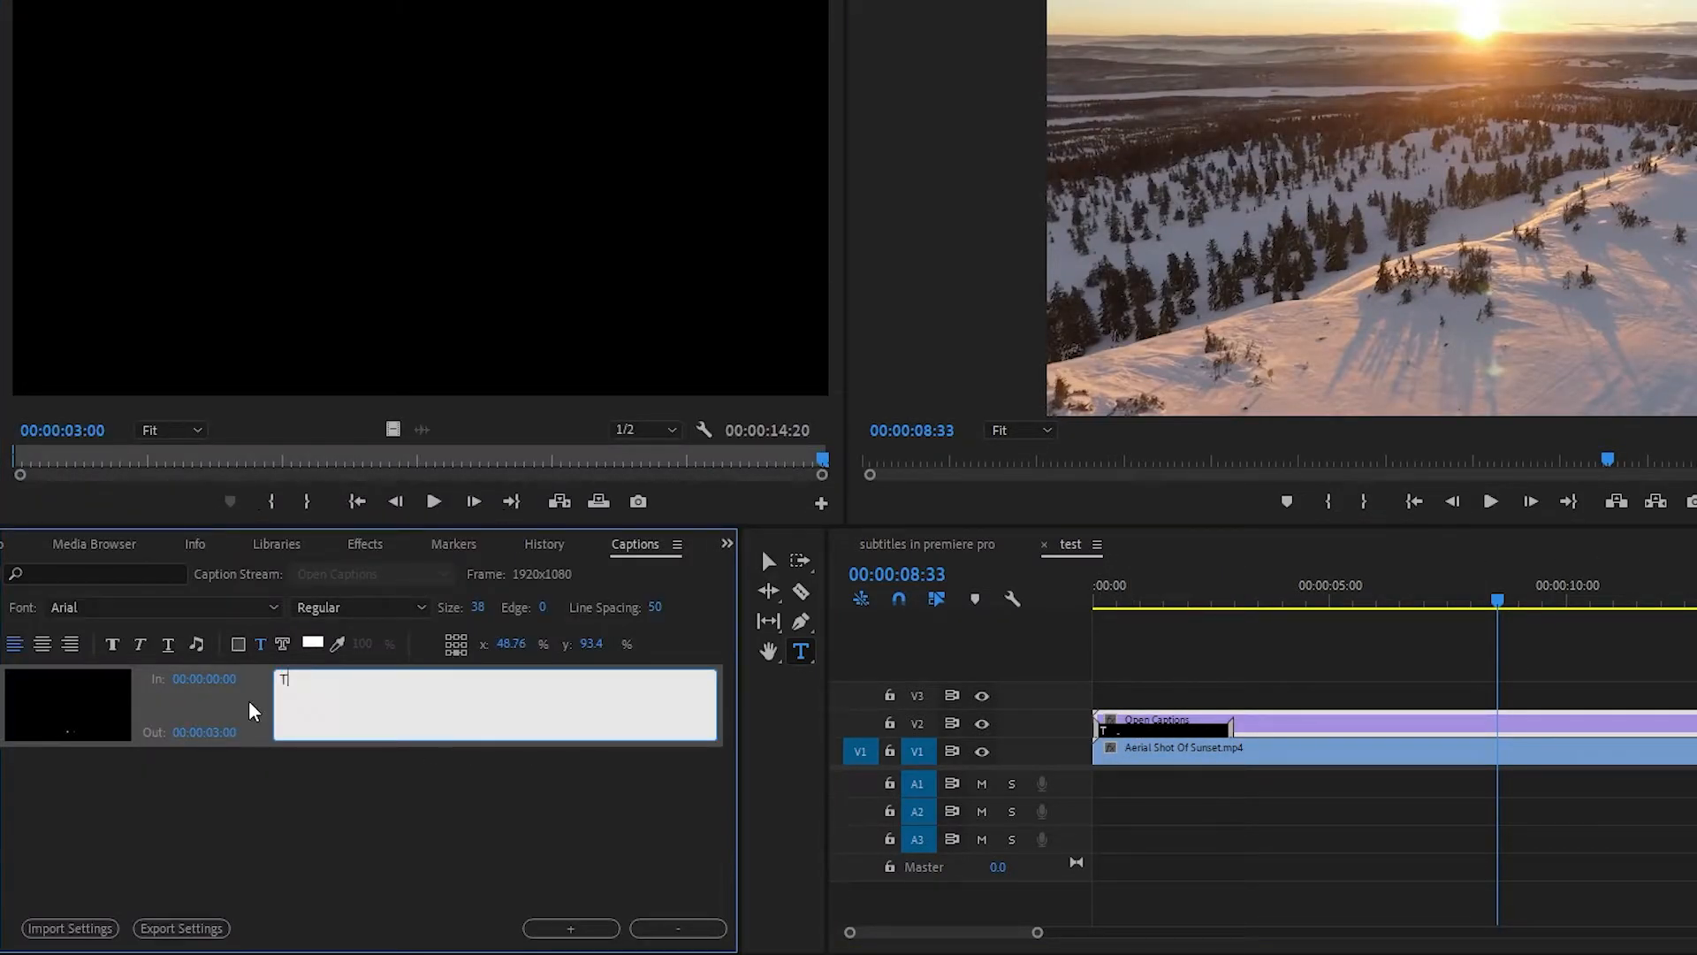
- Enter 'This is a subtitle.' as the first caption's text
text(This is a s)
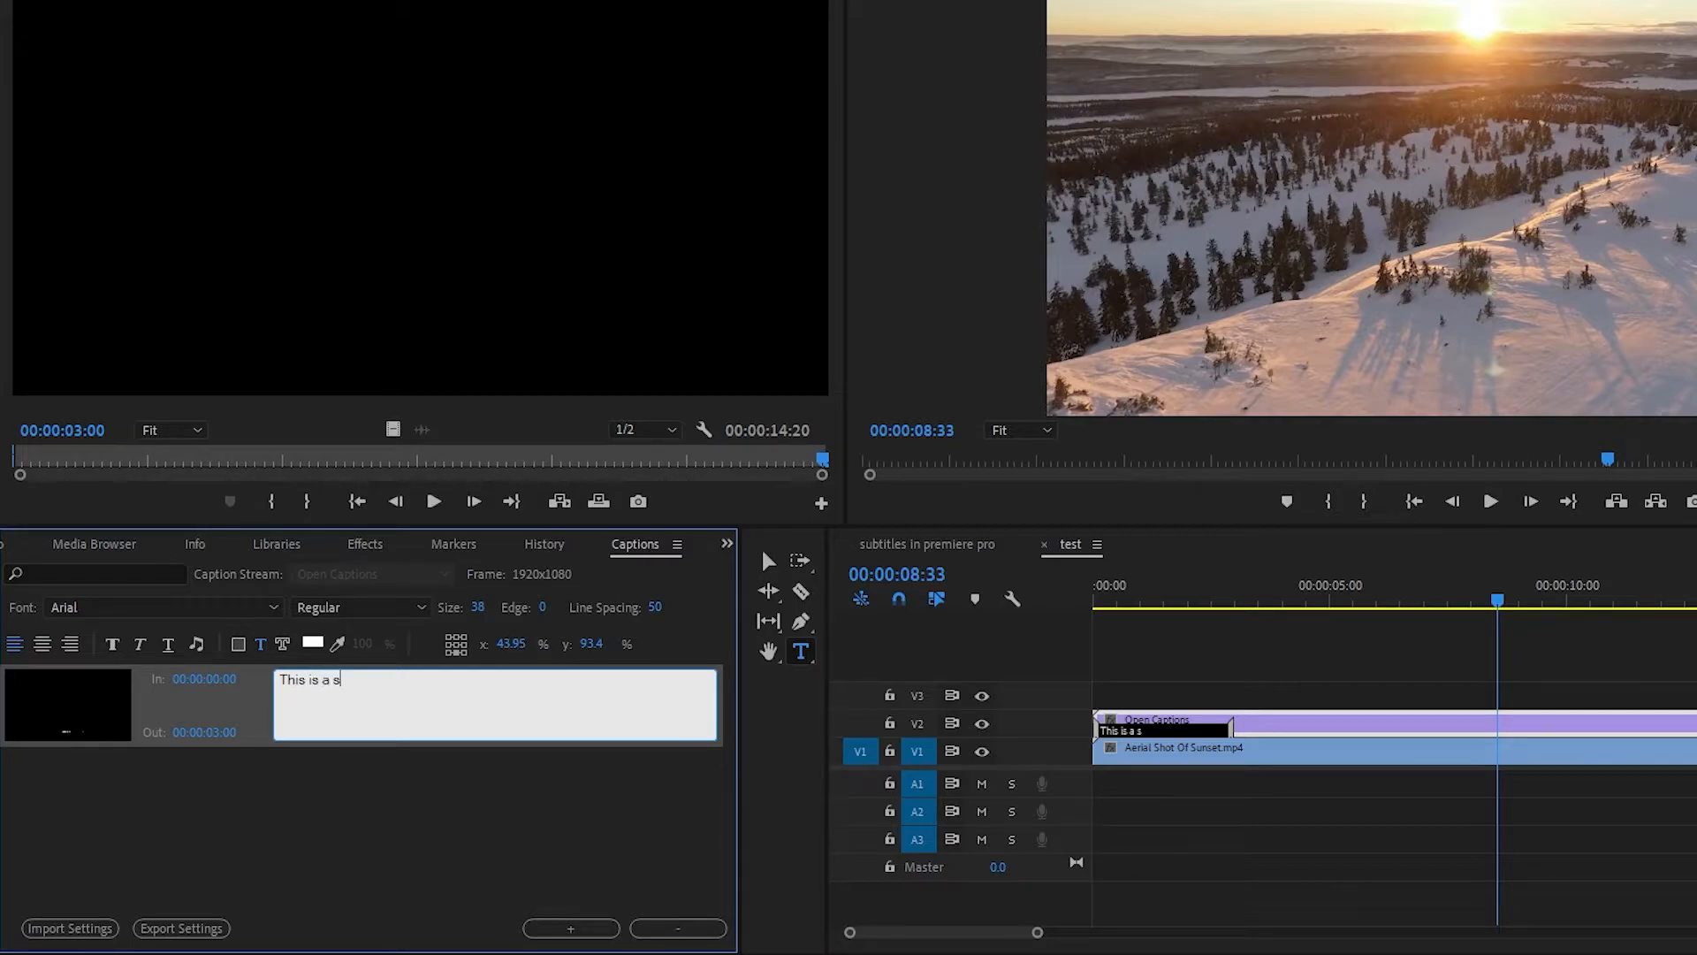
text(ubtitle.)
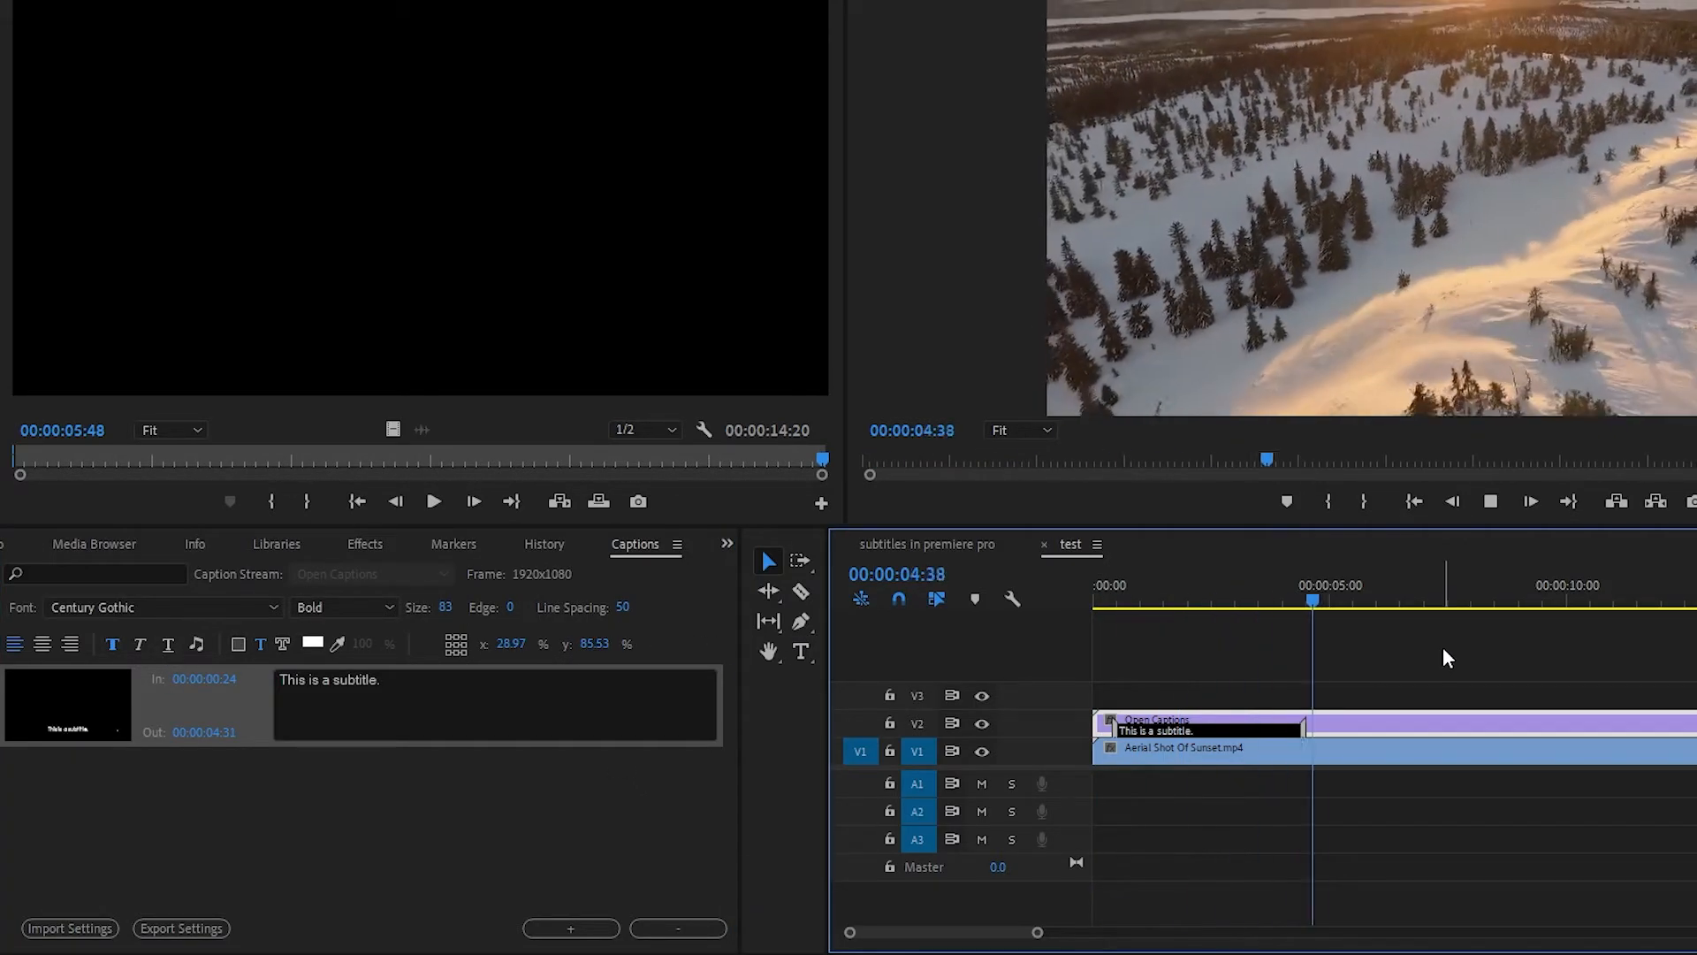
- Type 'This another subtitle' as the second caption and centre-align it
text(This a)
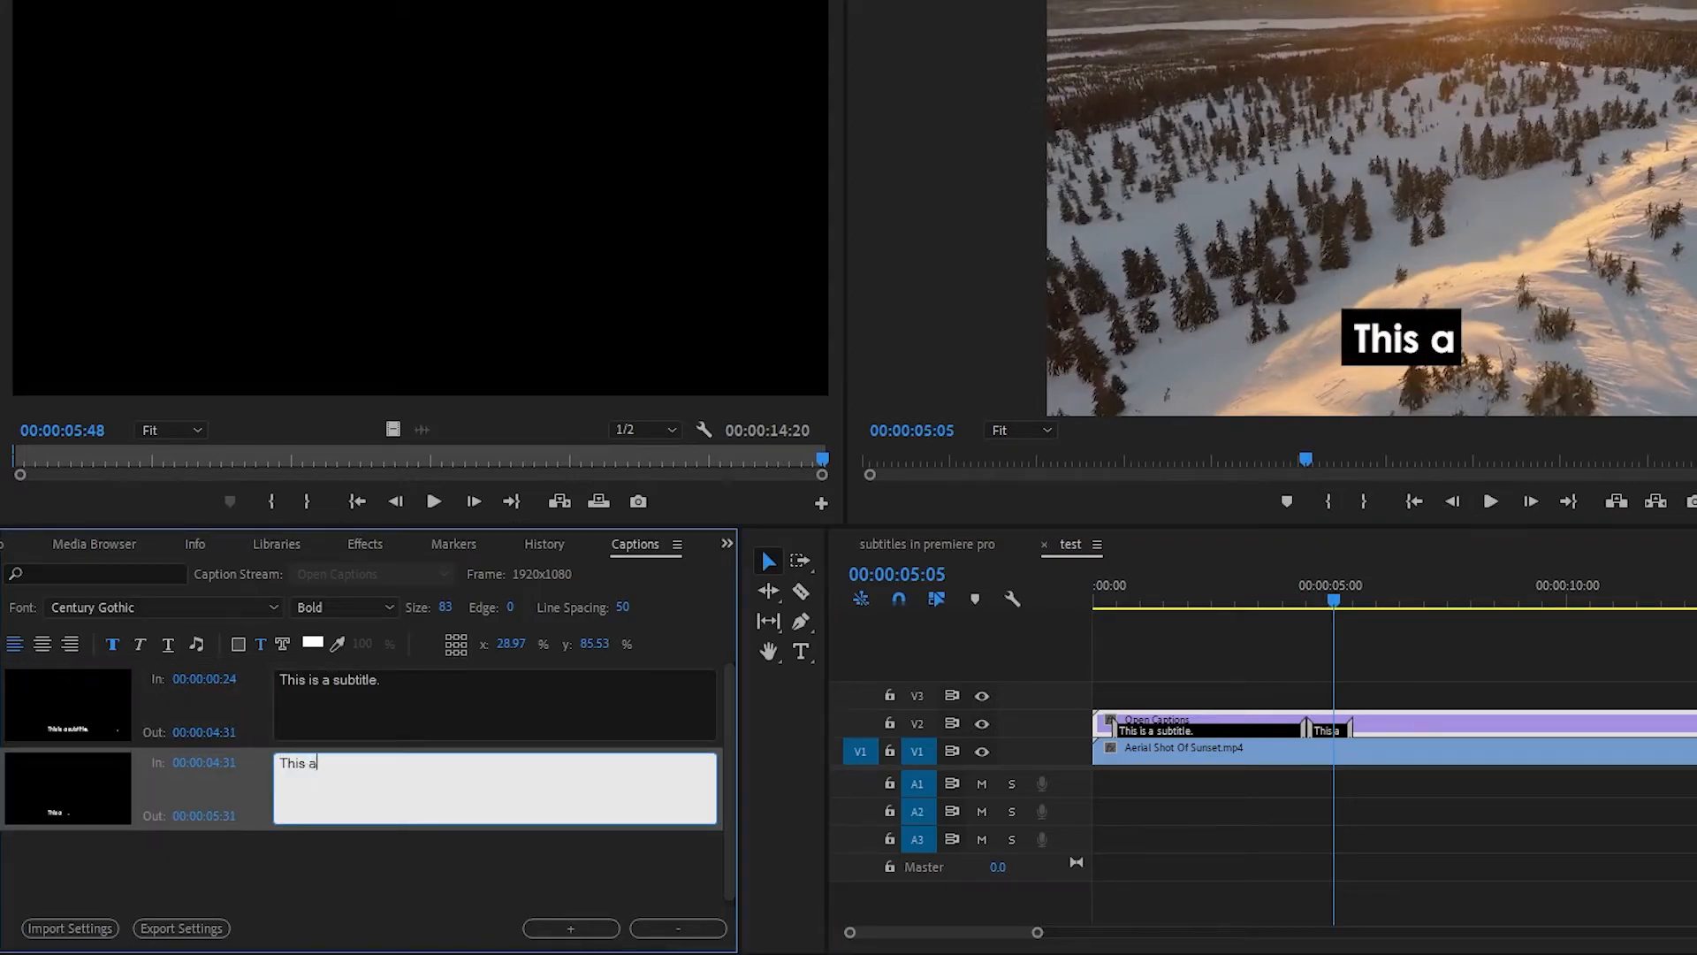
text(nother subtitle)
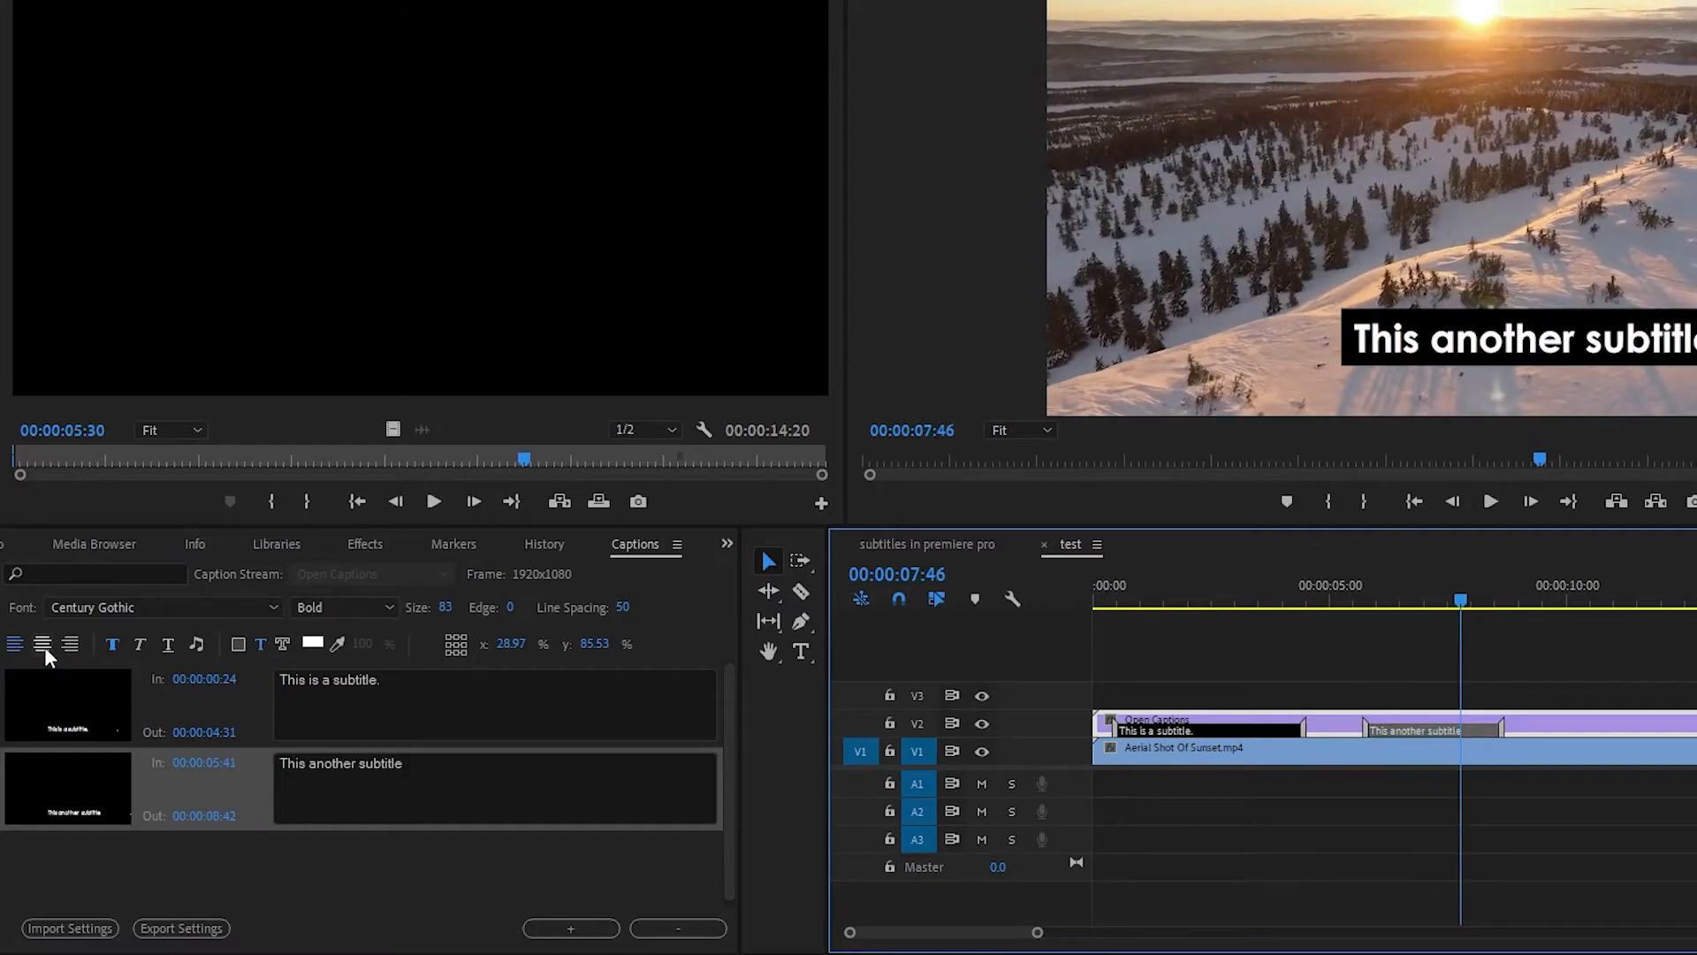
double_click(328, 679)
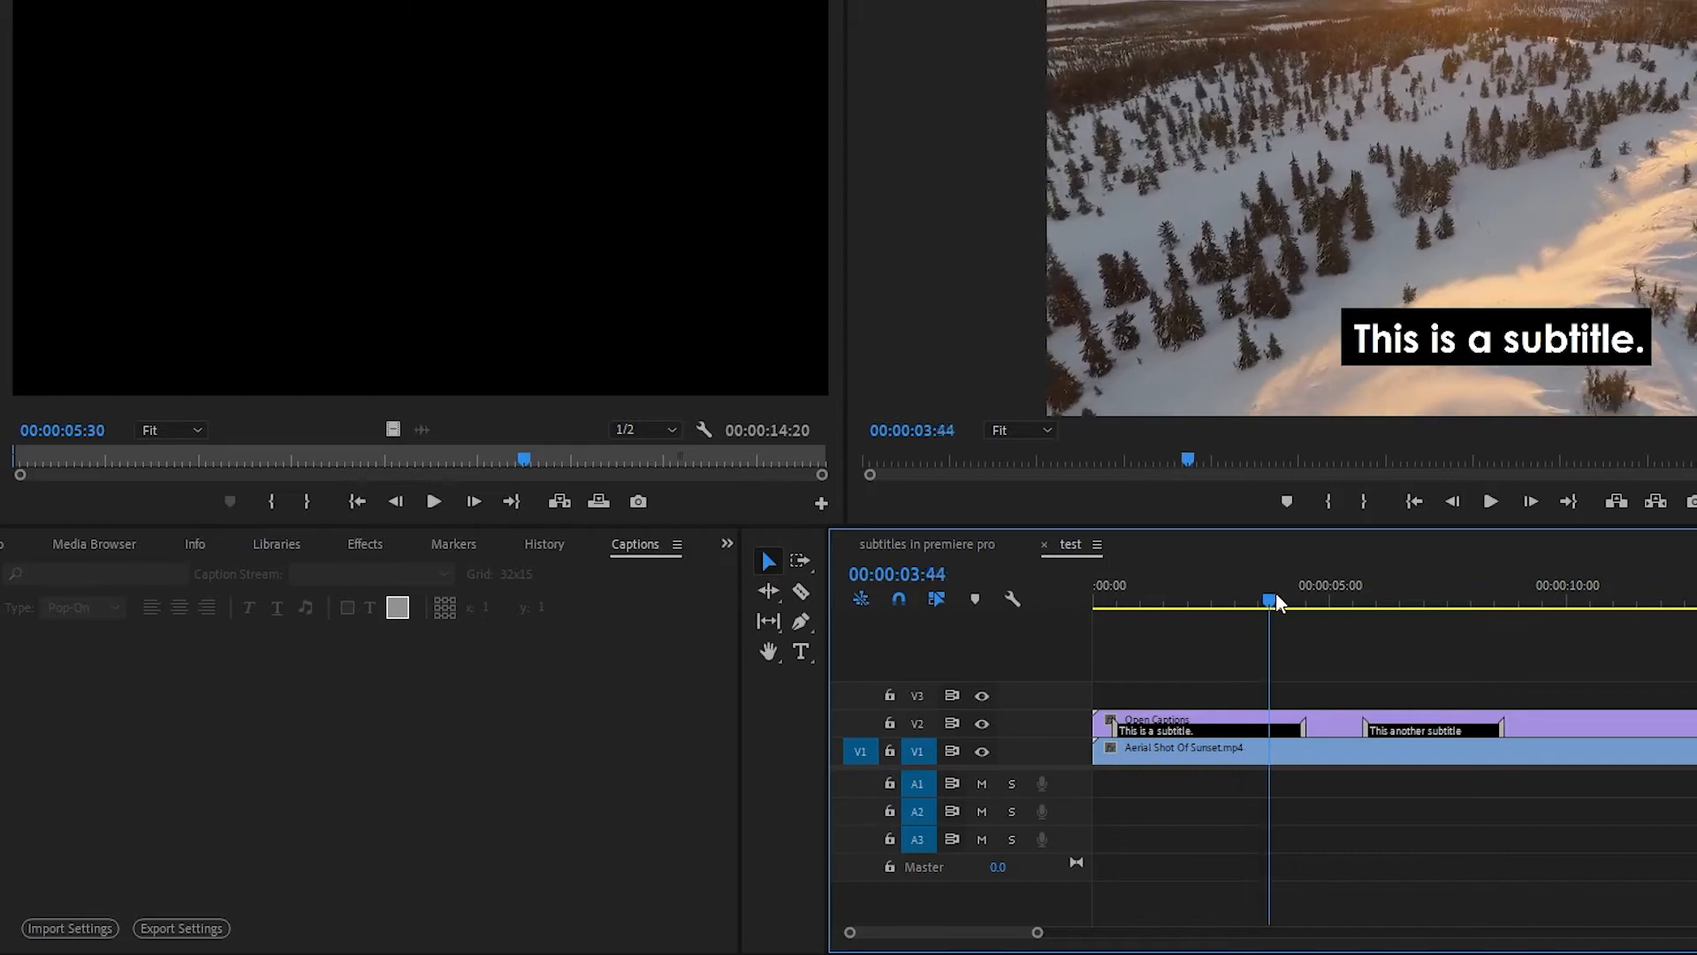
- Review the caption entries by selecting the second and first captions
click(1433, 730)
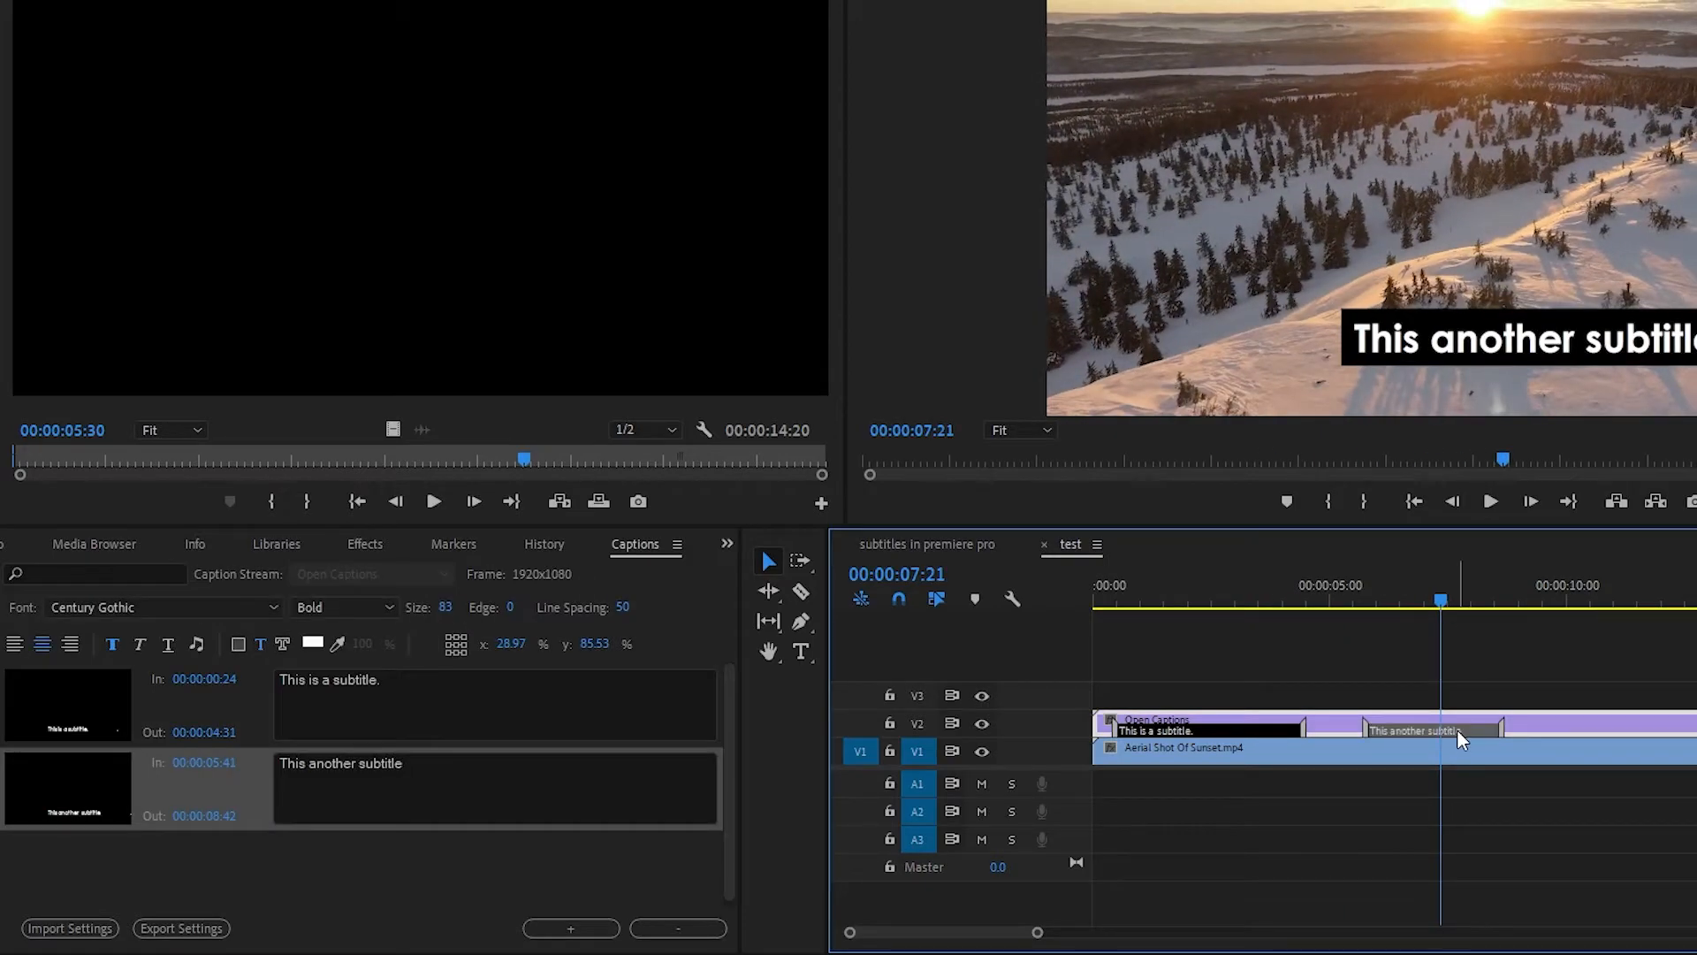
click(372, 703)
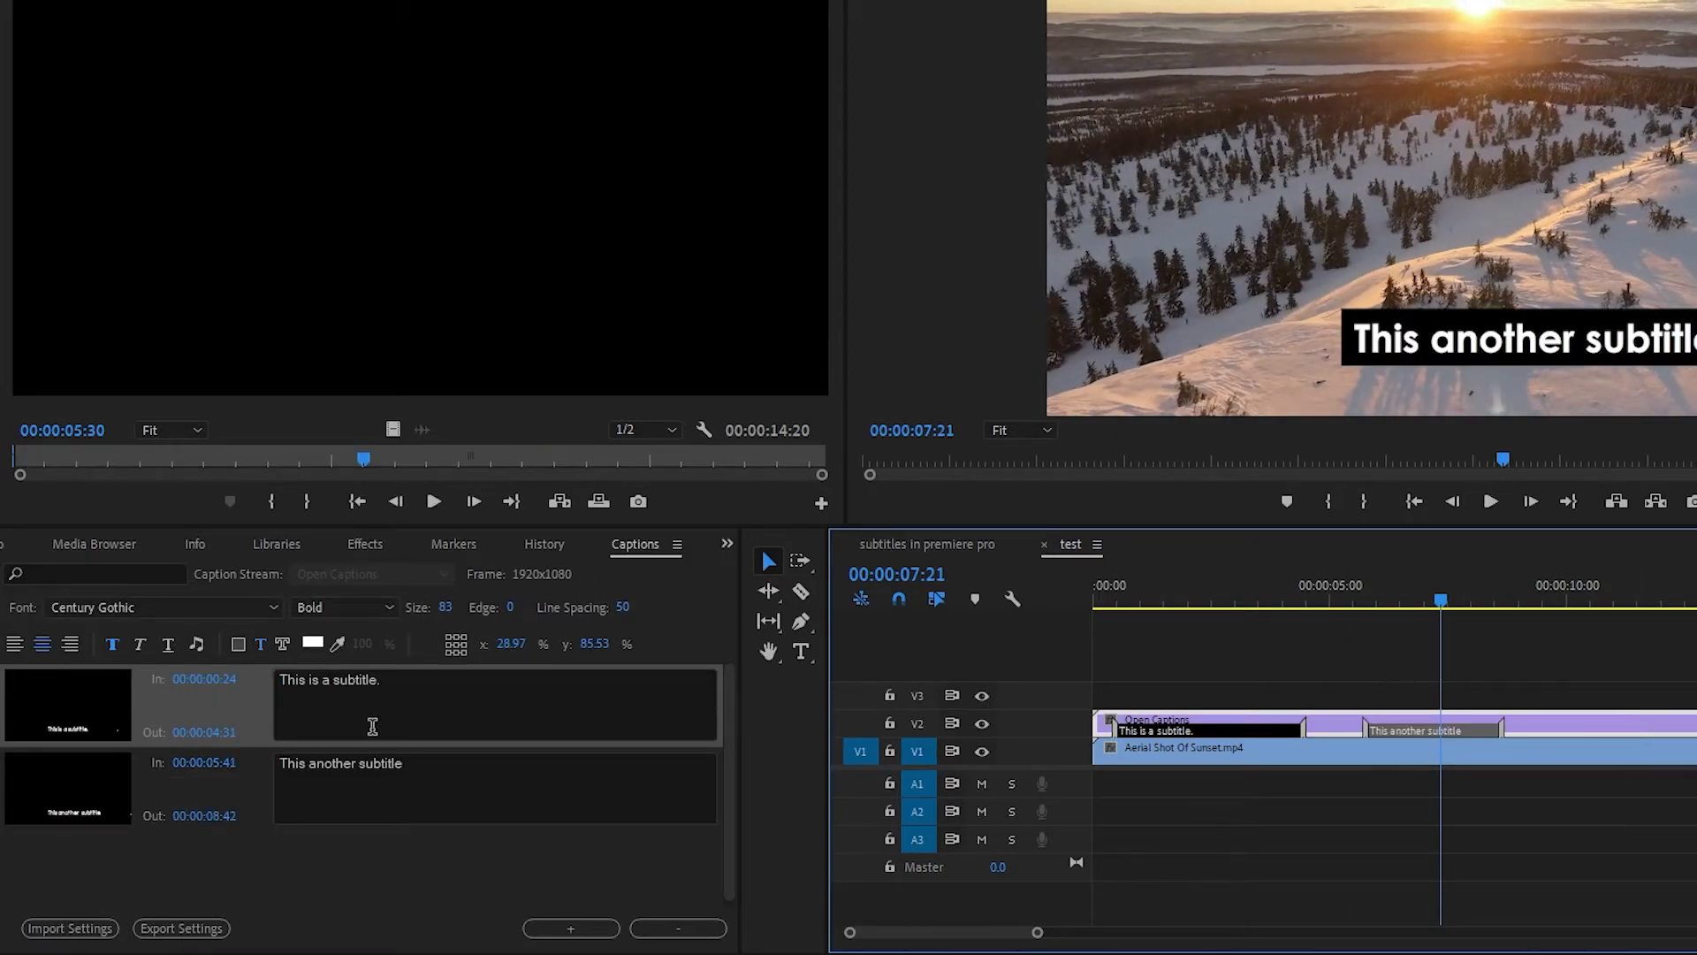
click(15, 29)
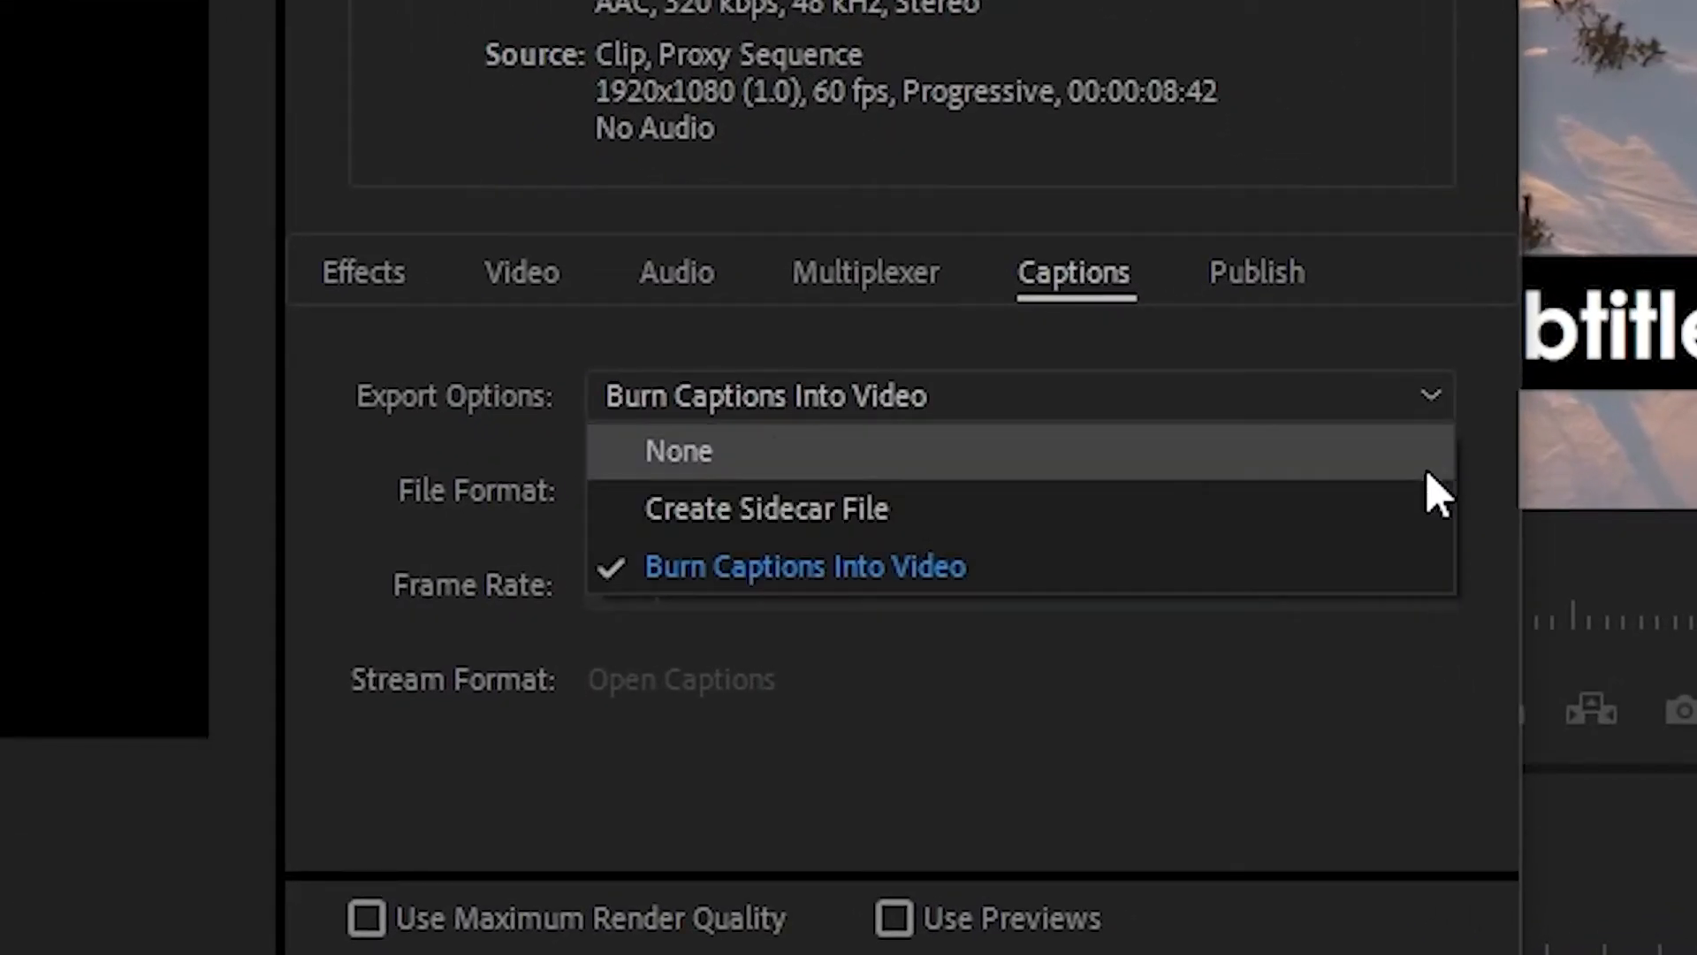
mouse_move(1433, 417)
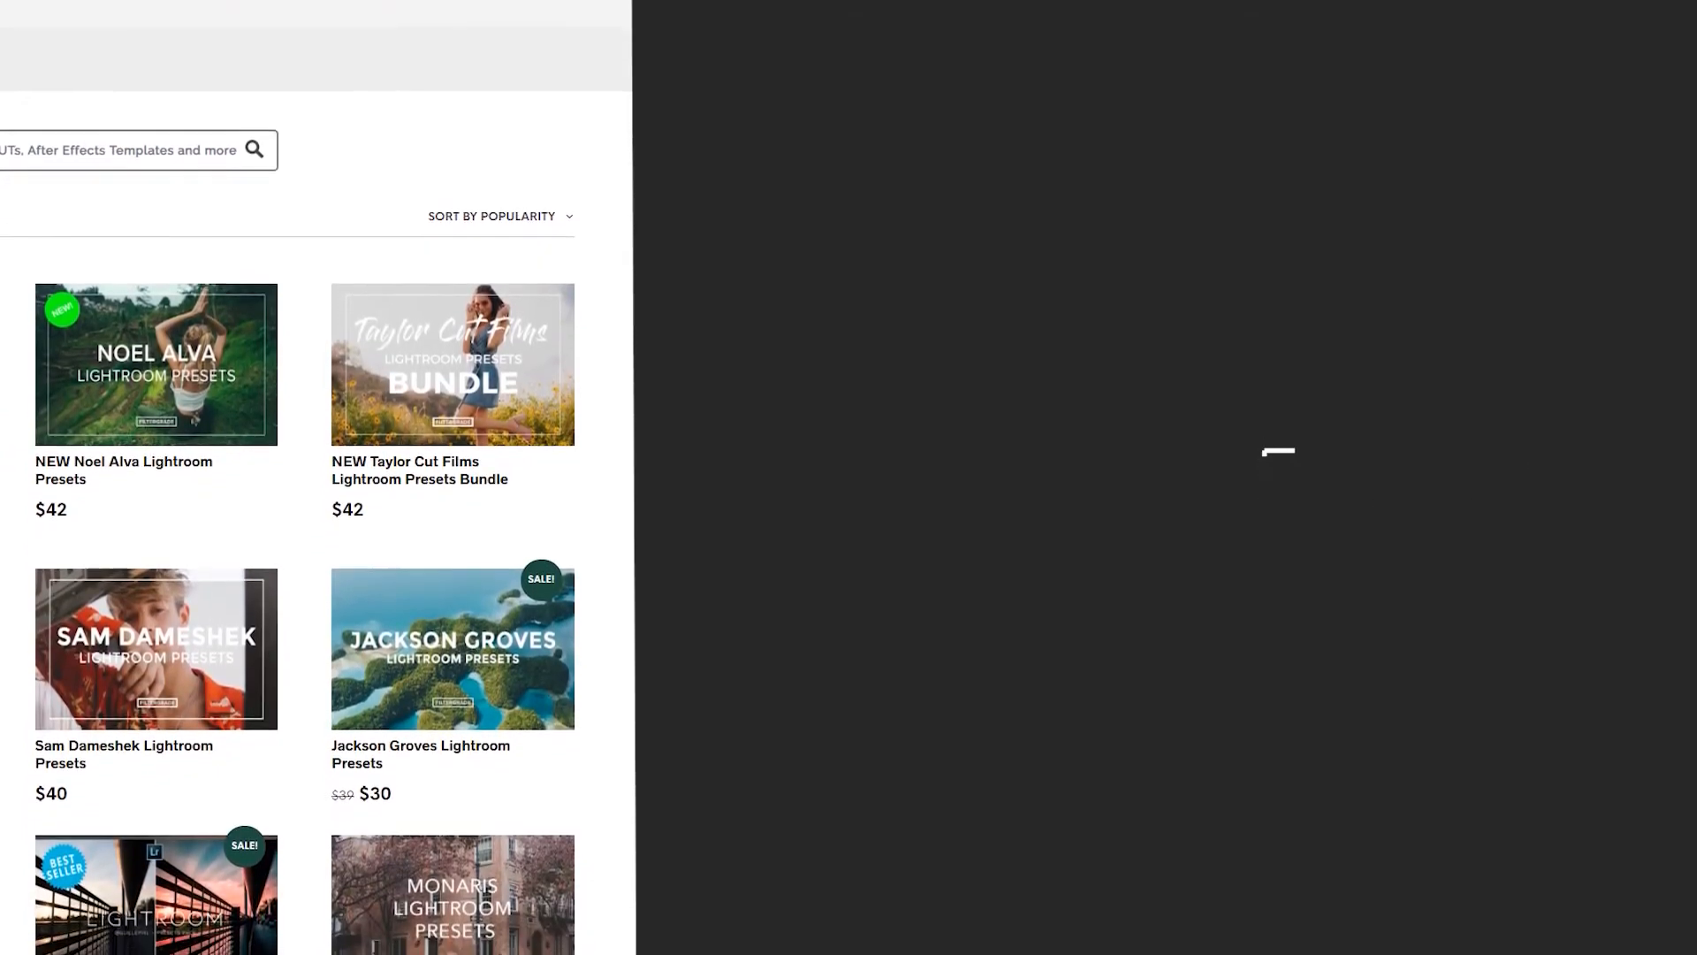
scroll(up, 3)
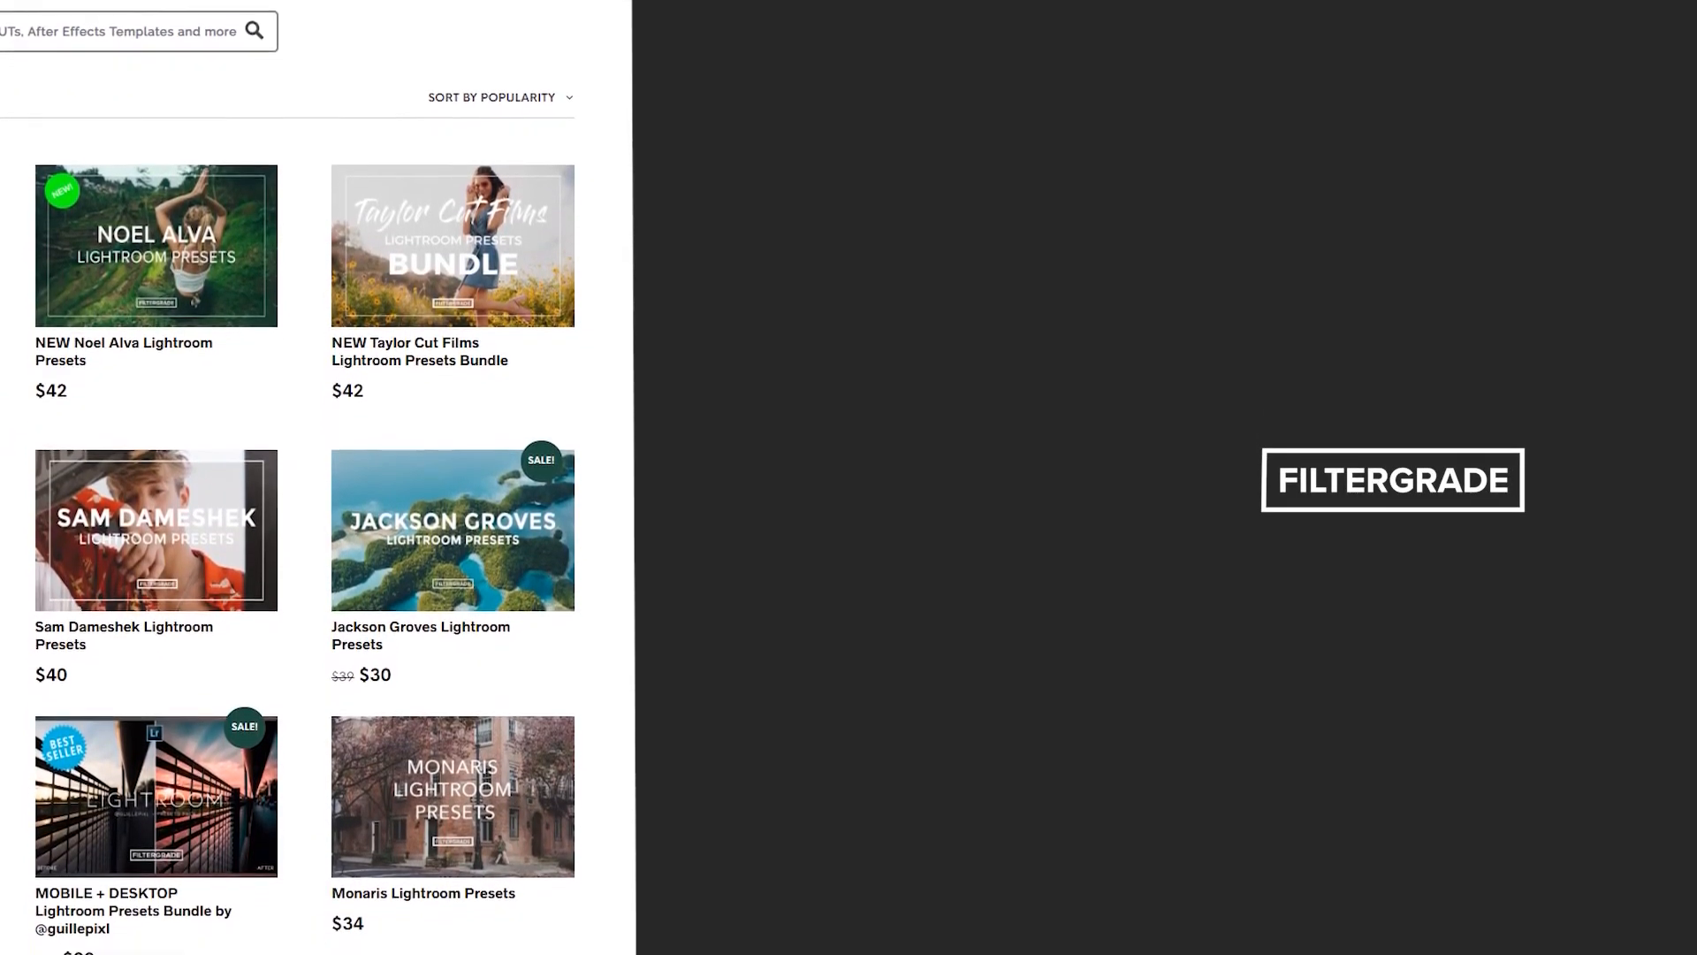
scroll(down, 3)
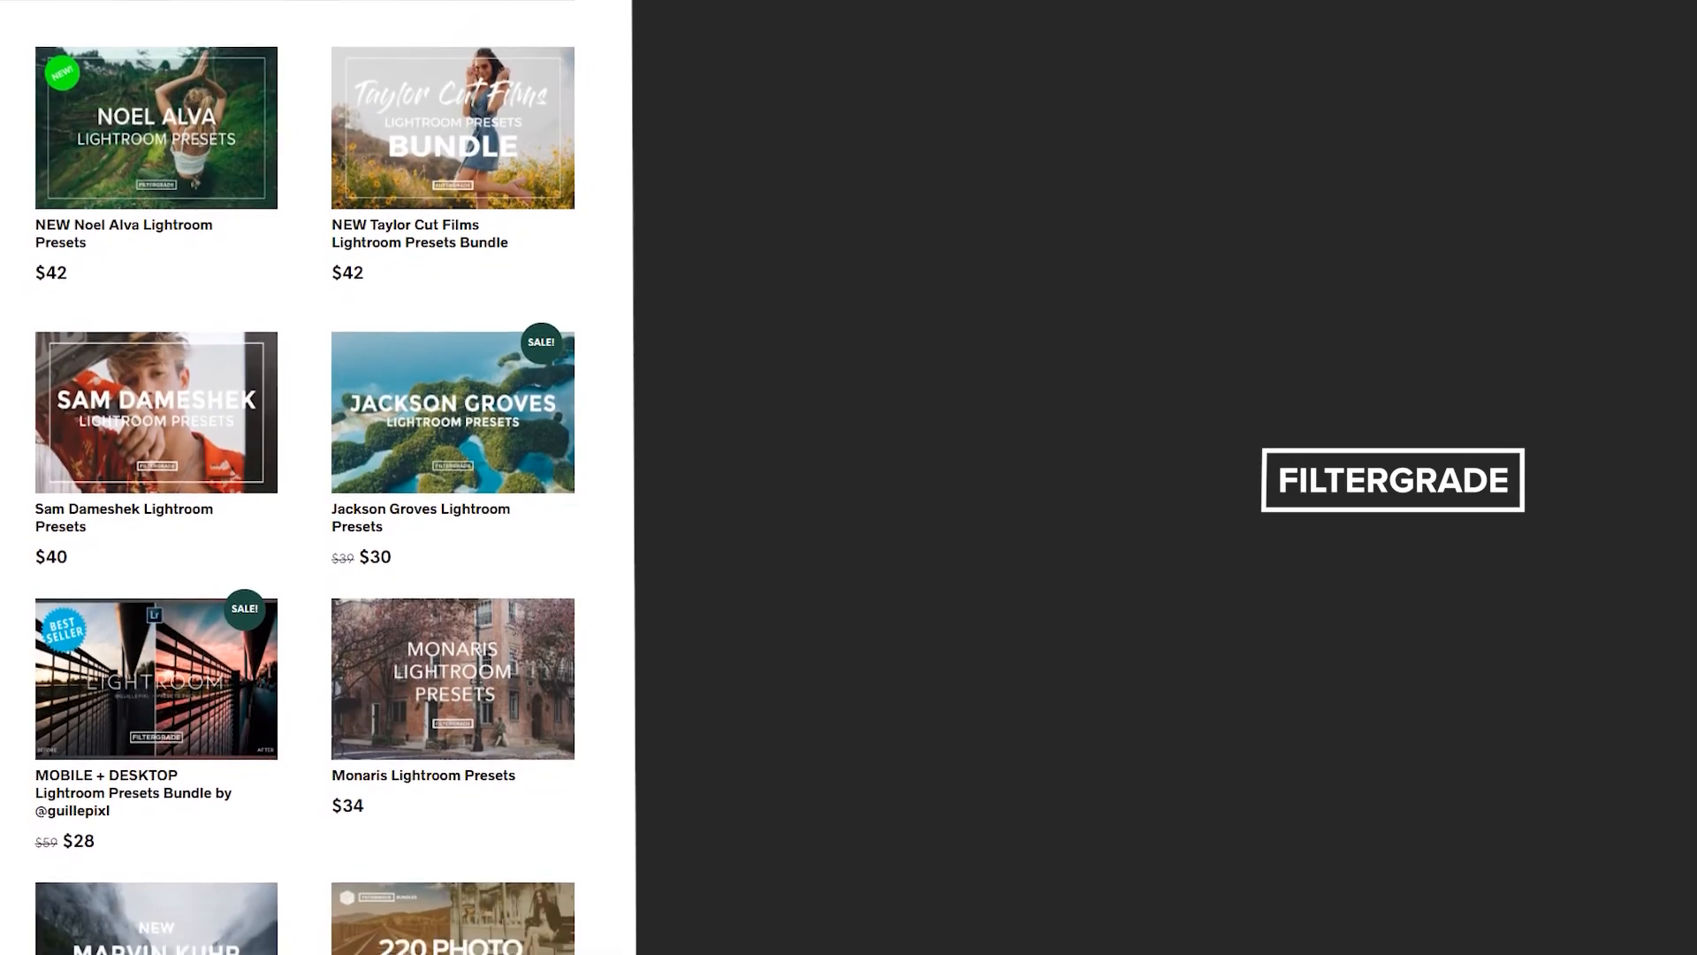
scroll(down, 3)
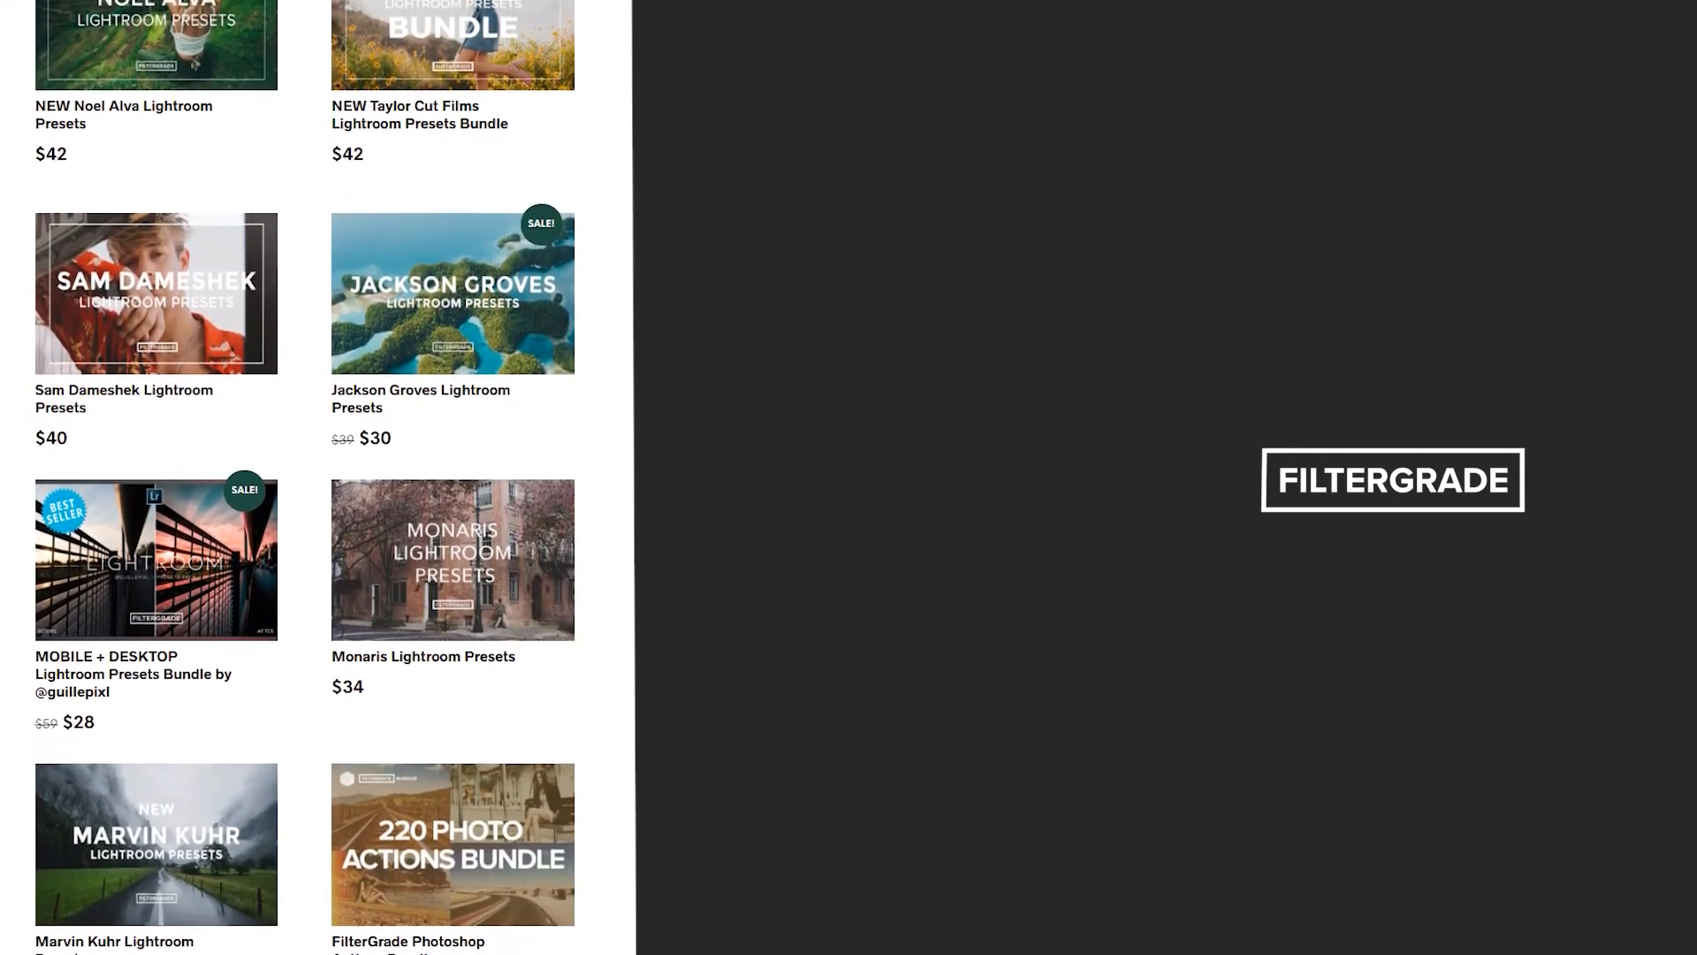
scroll(down, 3)
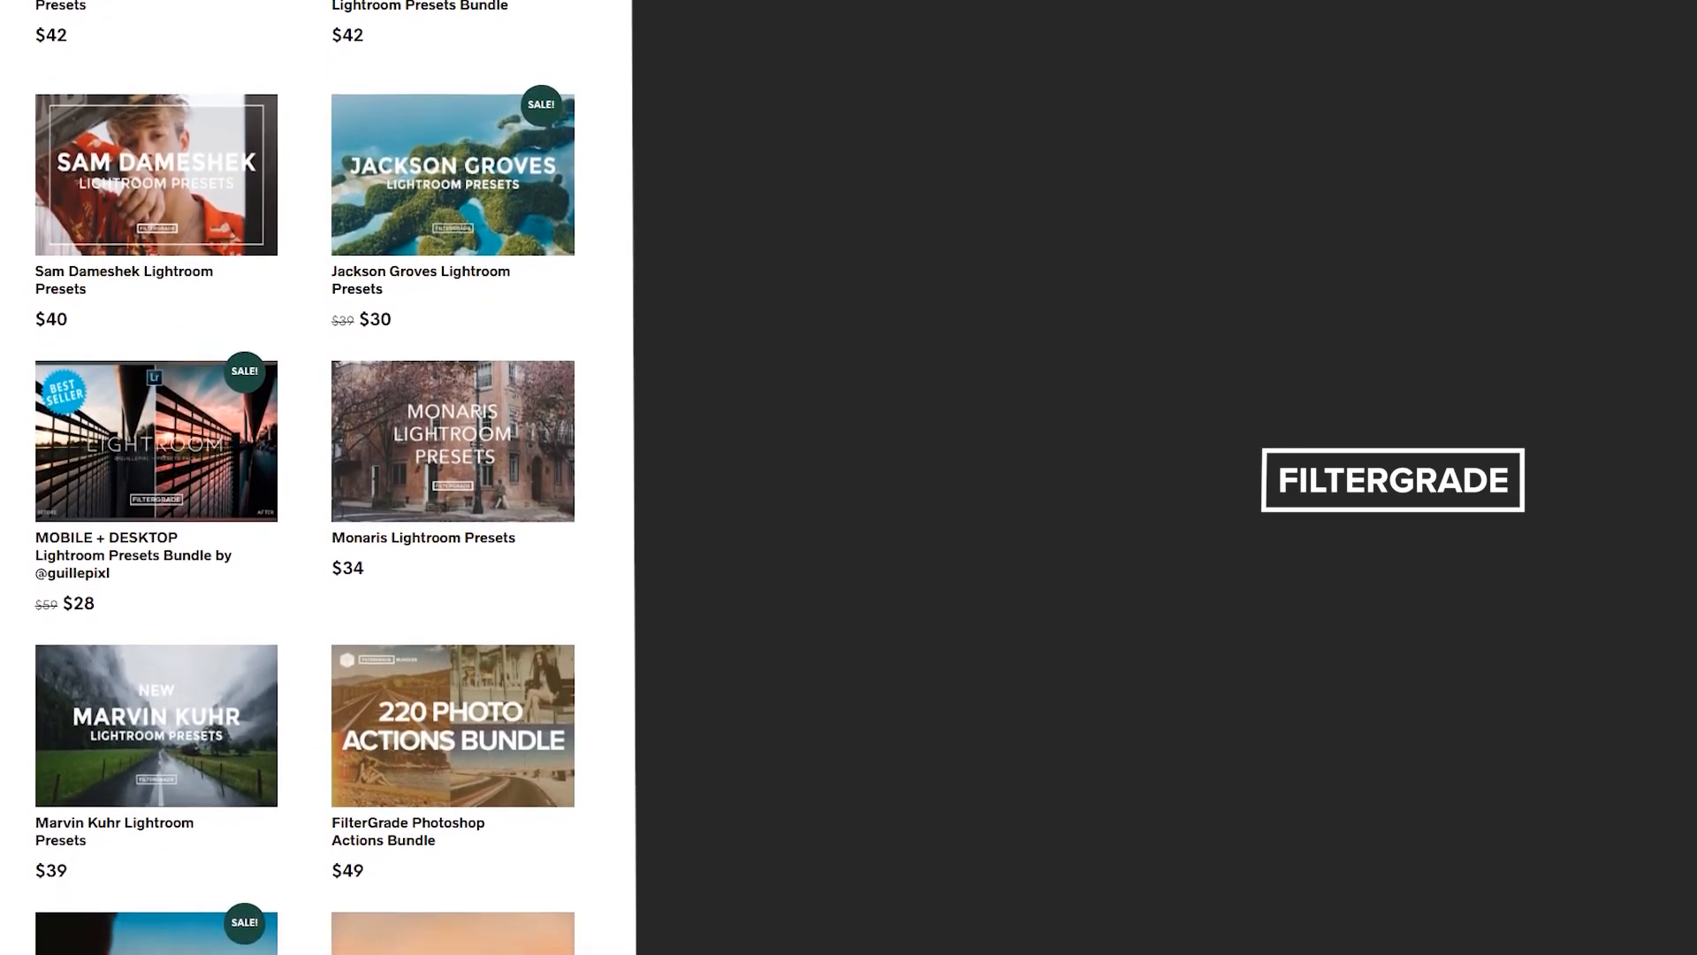
scroll(down, 3)
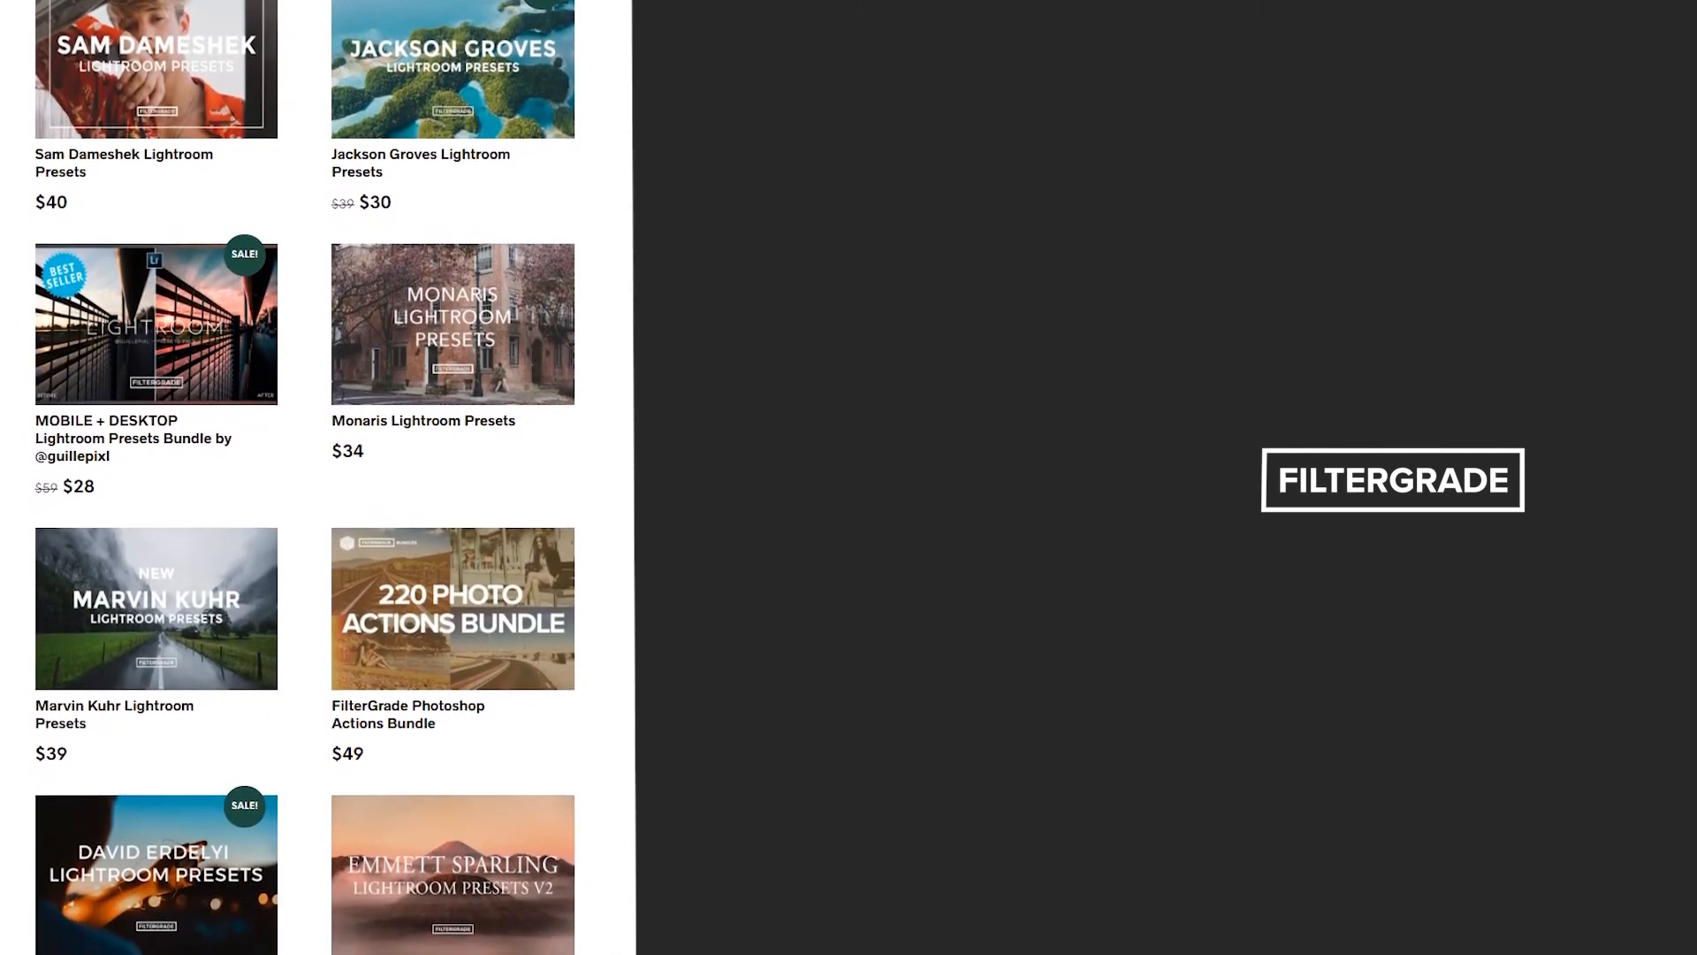
scroll(down, 3)
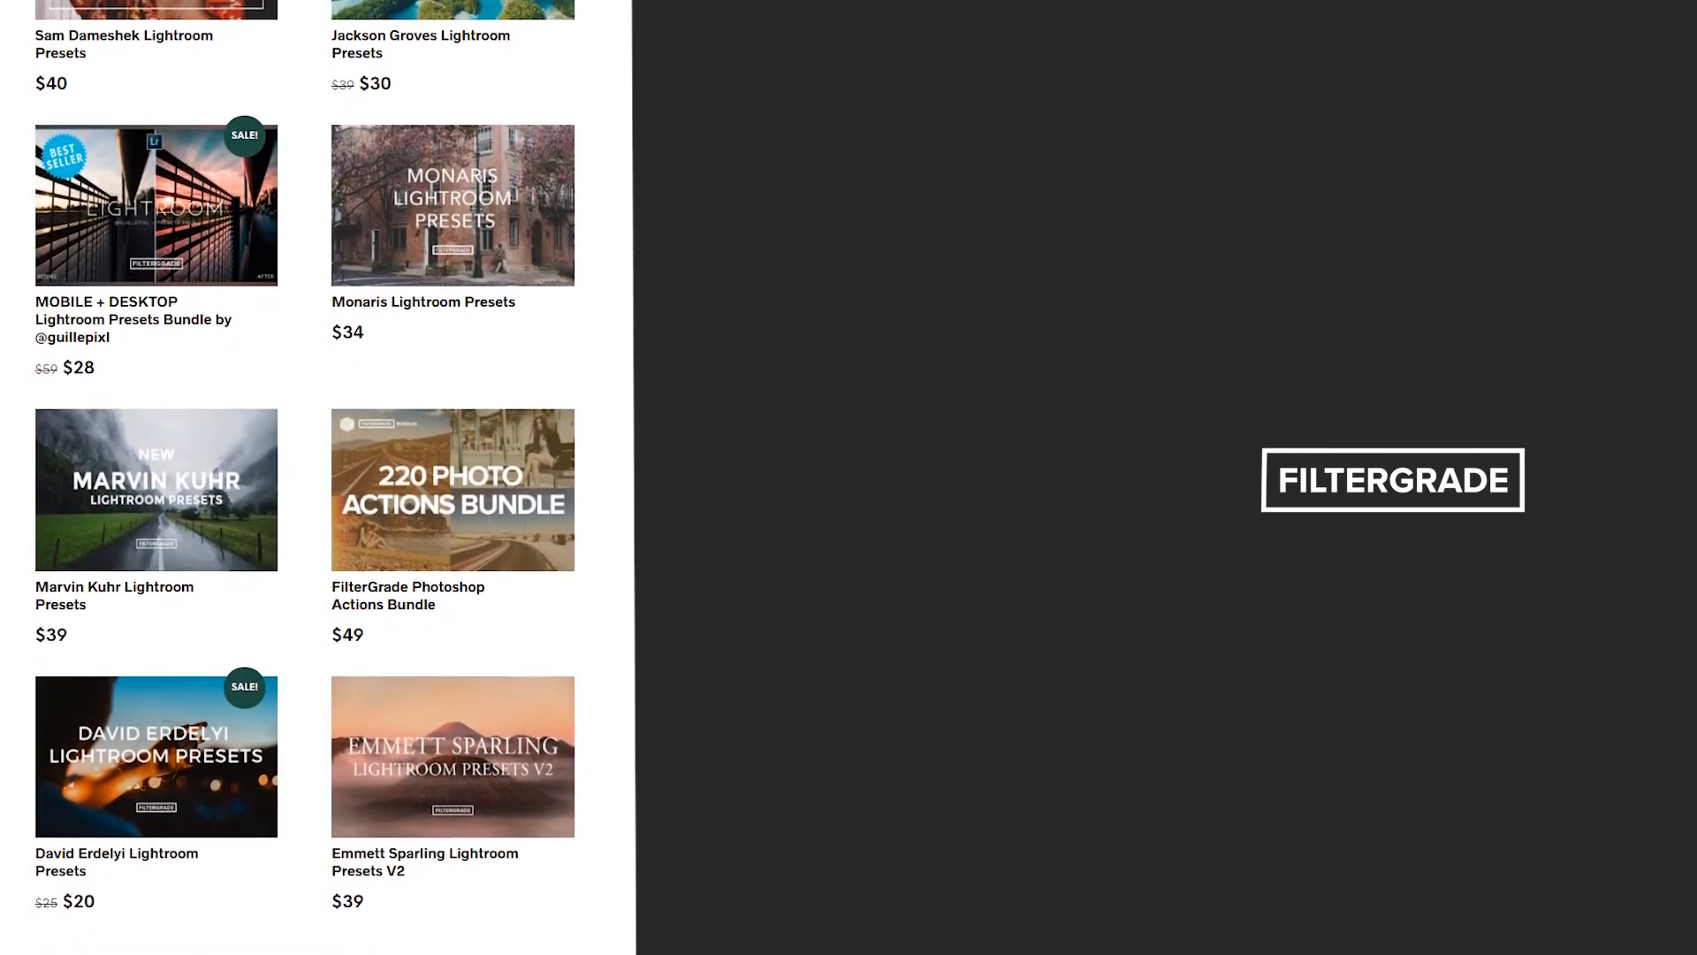